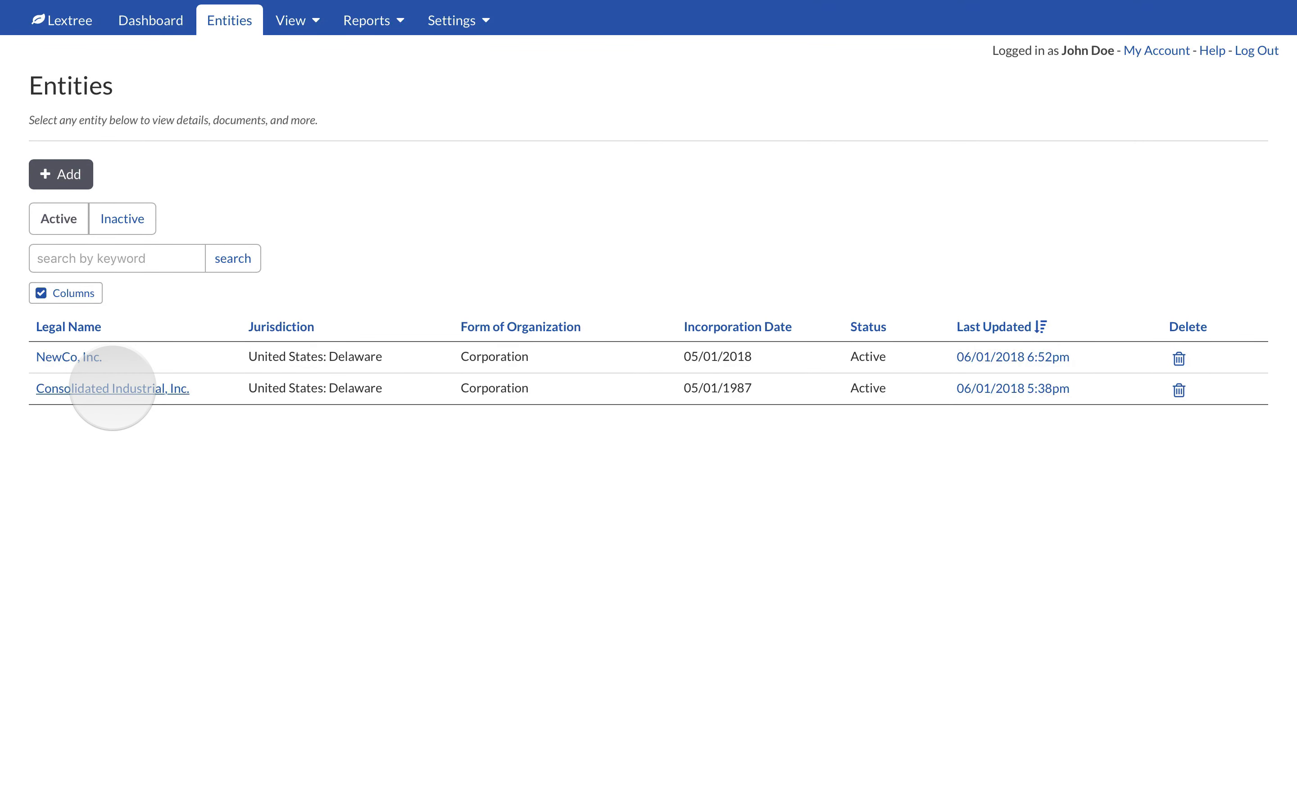
# Step: Open the Consolidated Industrial, Inc. entity and browse its folder list and settings menu
pyautogui.click(112, 390)
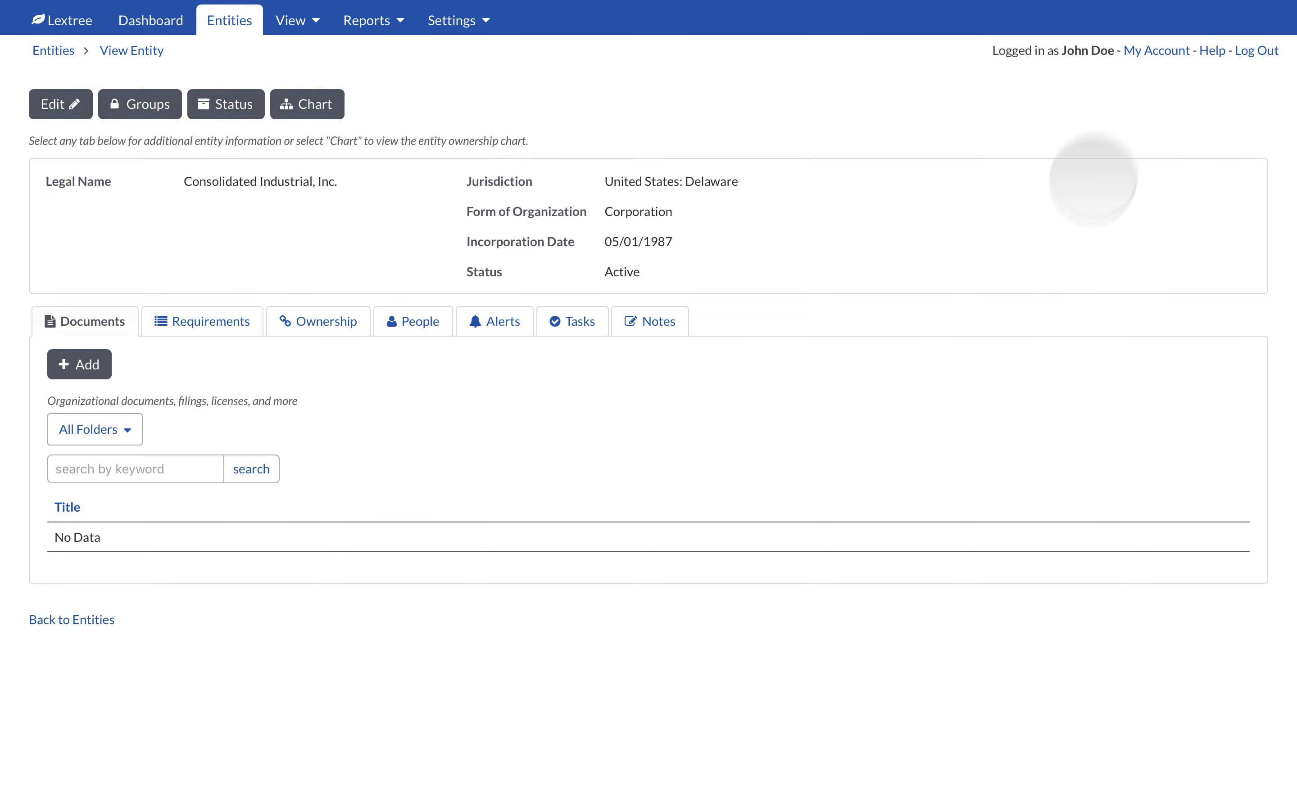
pyautogui.moveTo(740, 493)
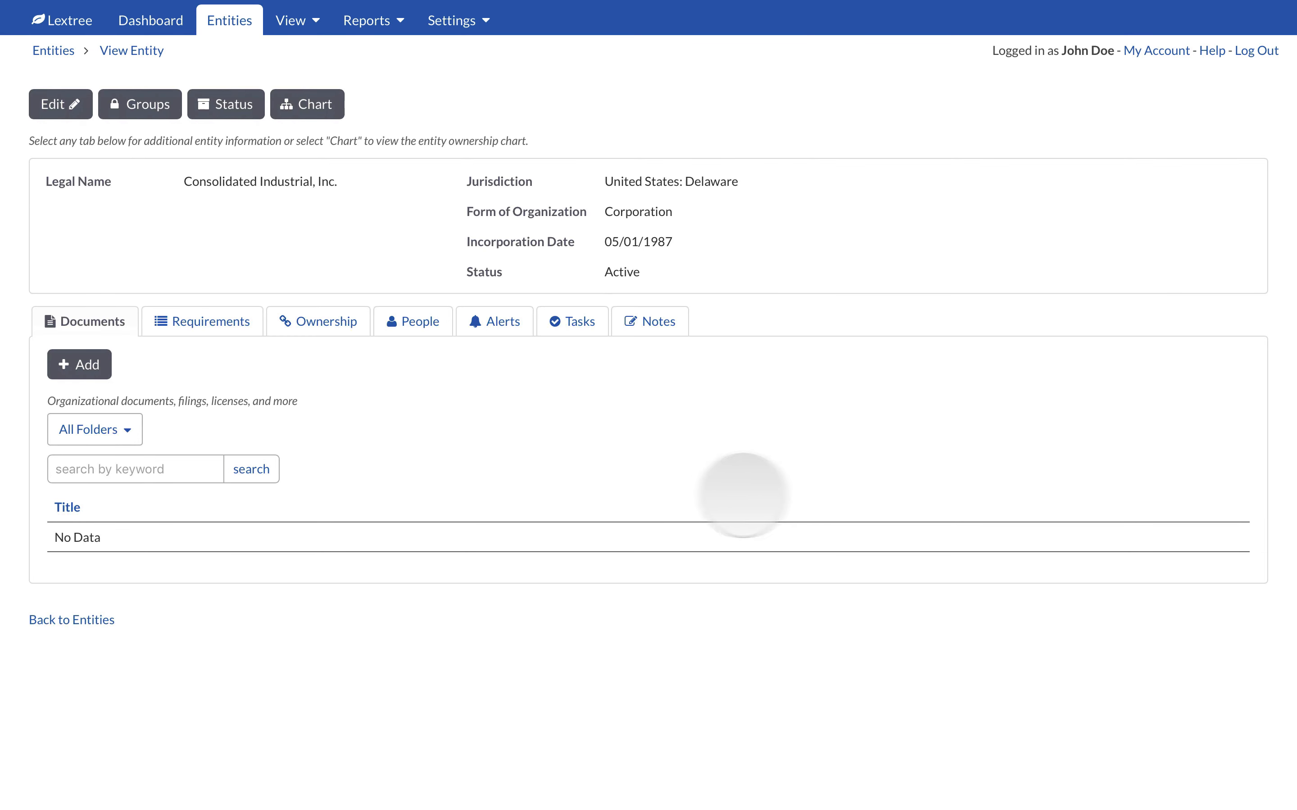
pyautogui.click(95, 430)
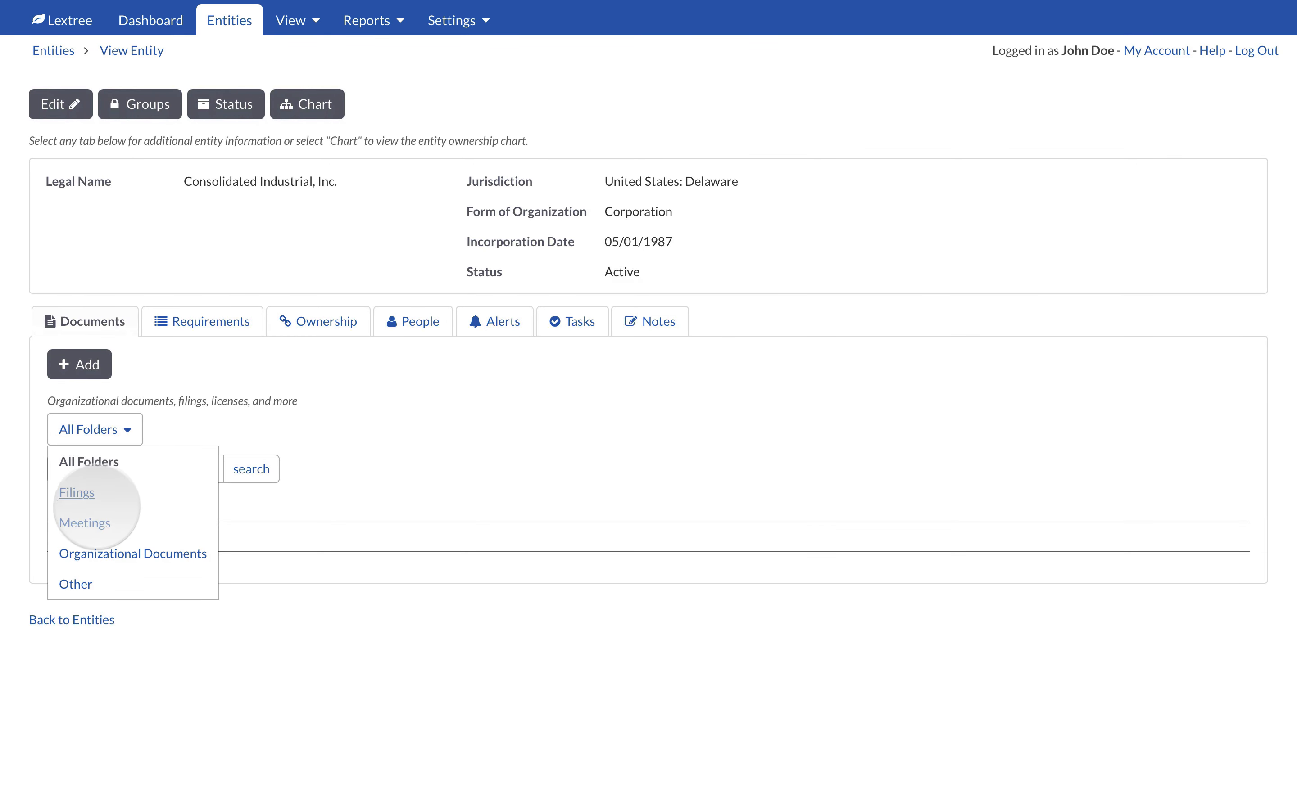
pyautogui.moveTo(75, 493)
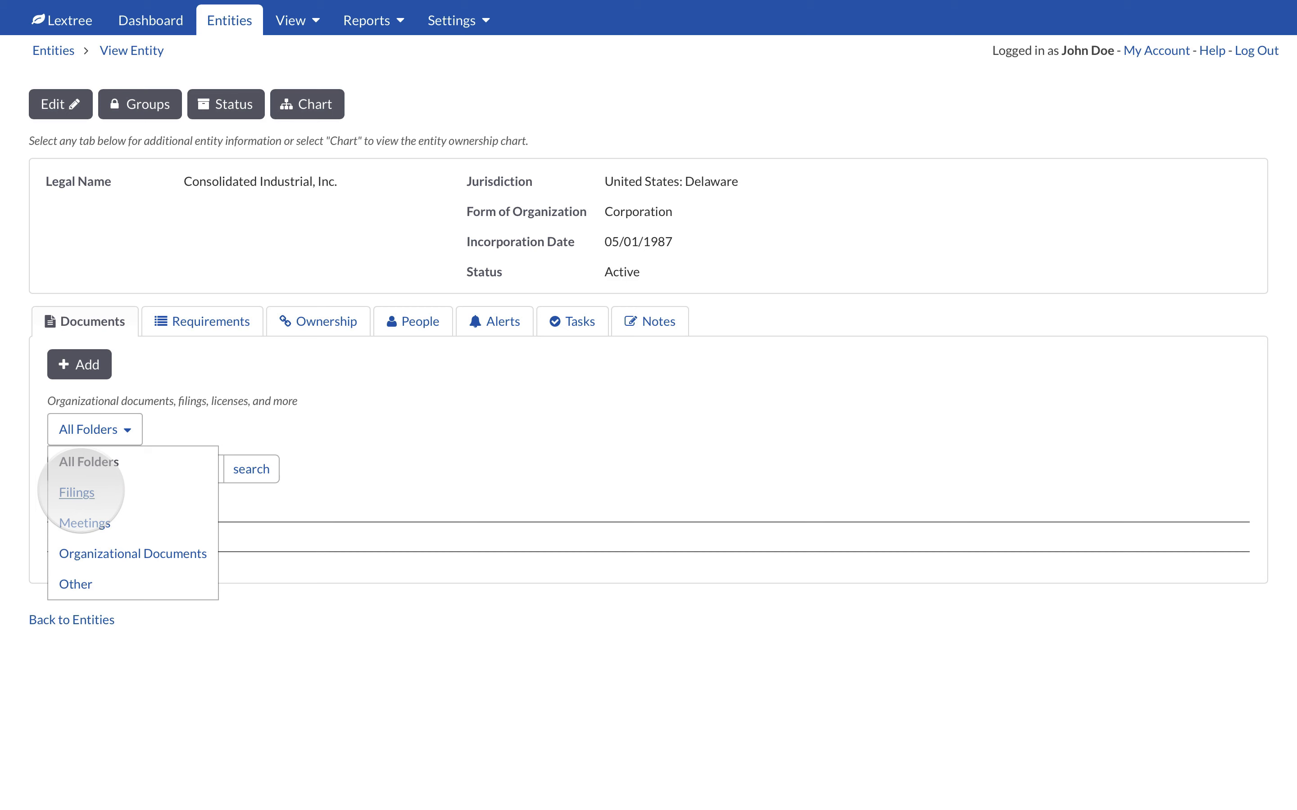
pyautogui.click(457, 19)
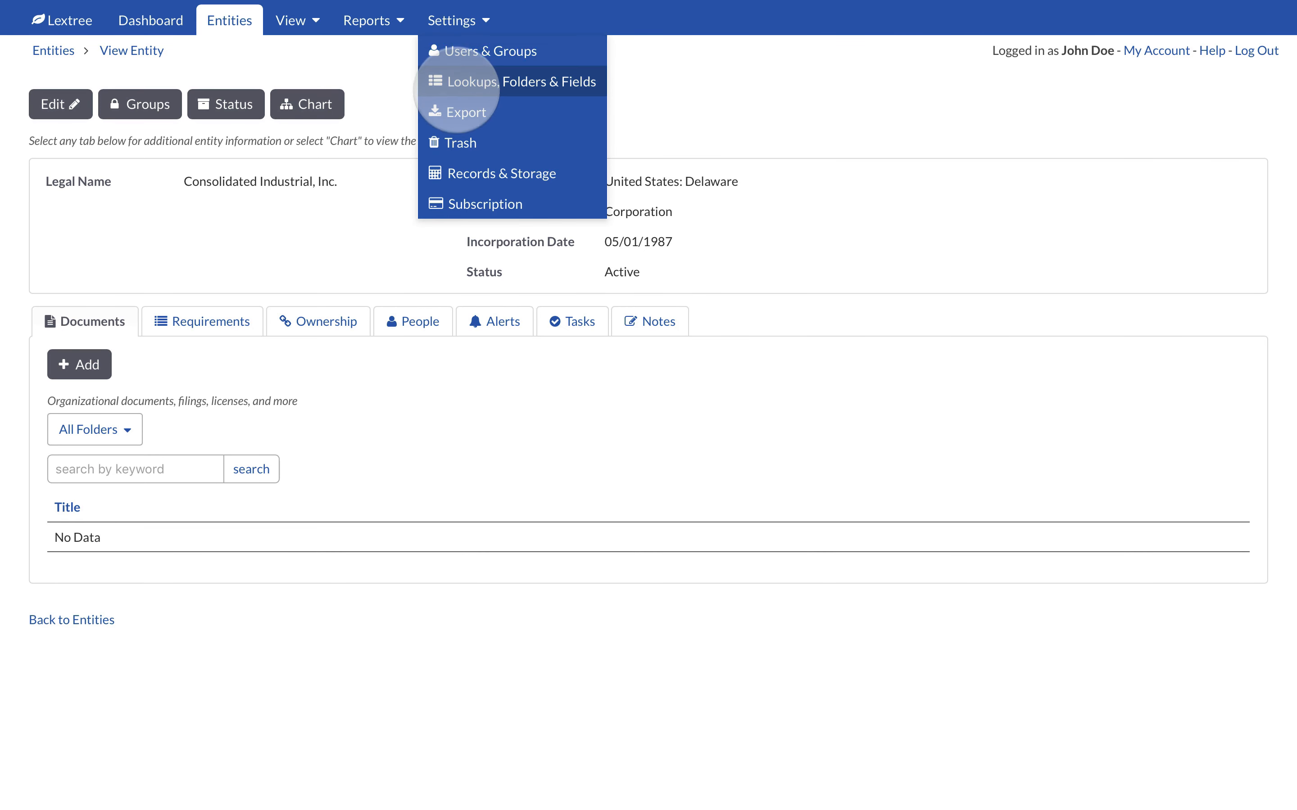
pyautogui.moveTo(520, 81)
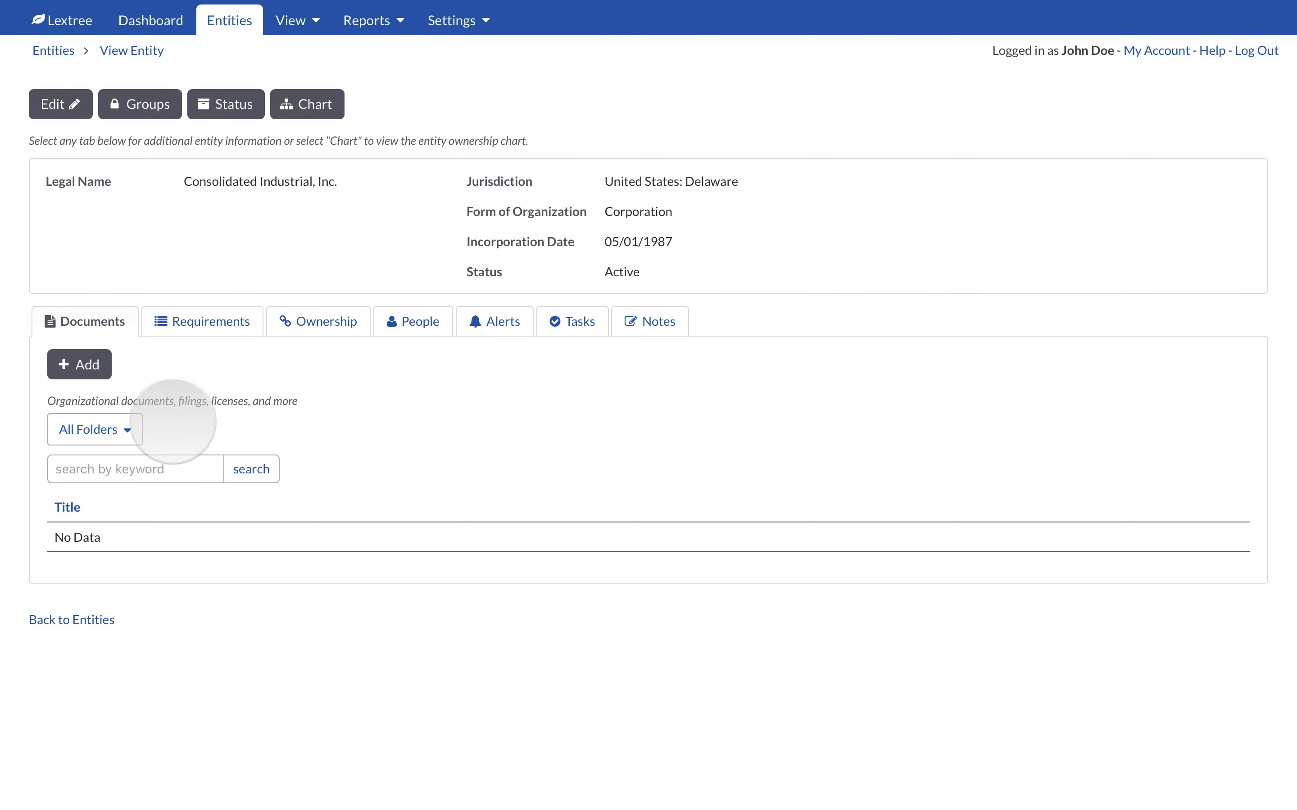
pyautogui.click(93, 430)
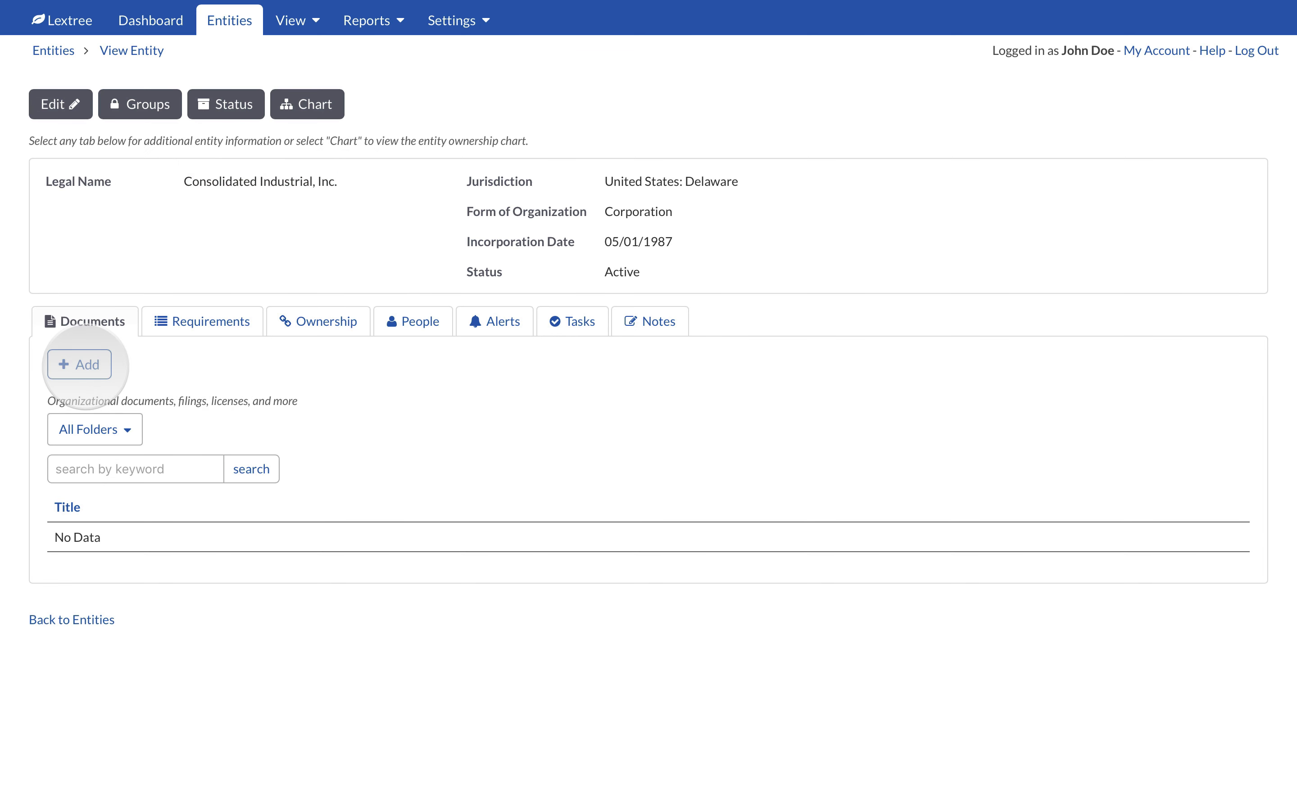
# Step: Add a new document filed in the Meetings folder and titled 'Agenda'
pyautogui.click(79, 364)
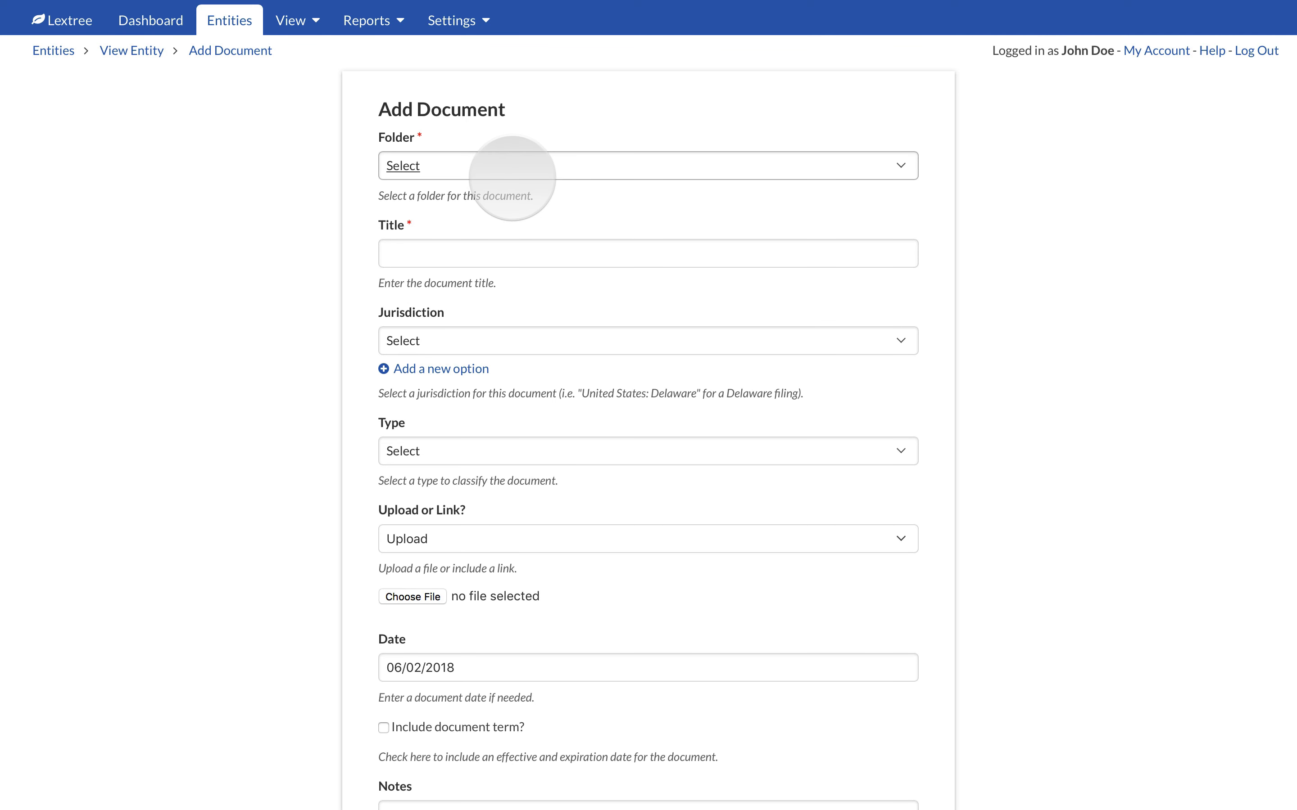
pyautogui.click(648, 166)
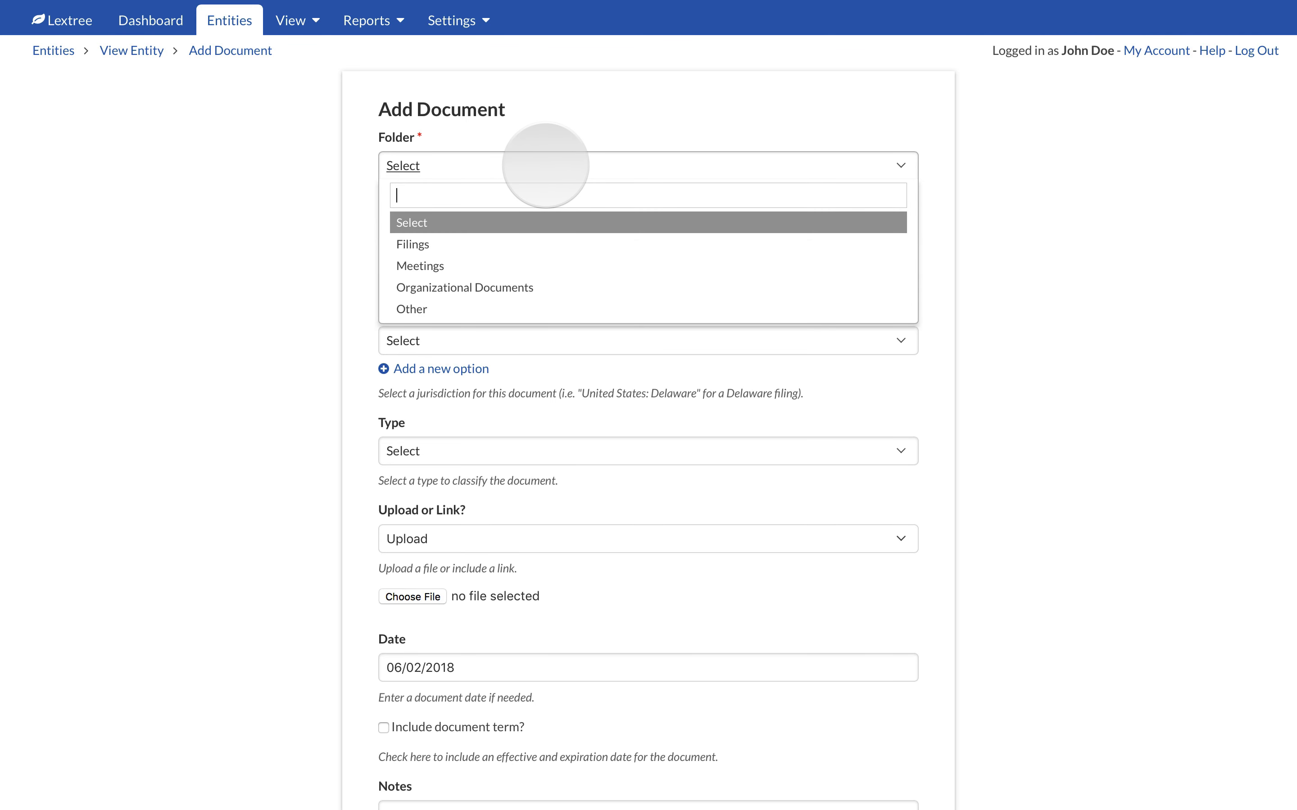
pyautogui.click(421, 266)
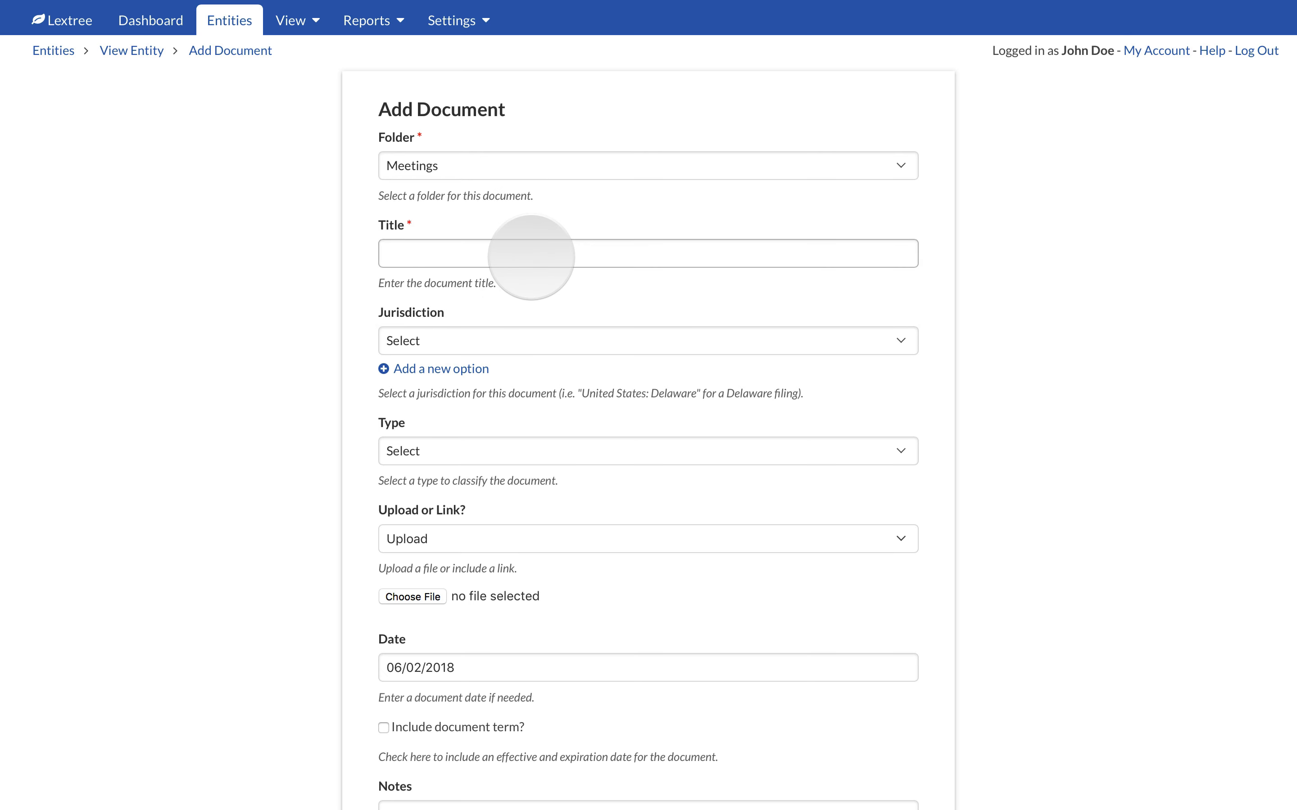
pyautogui.write('Agenda')
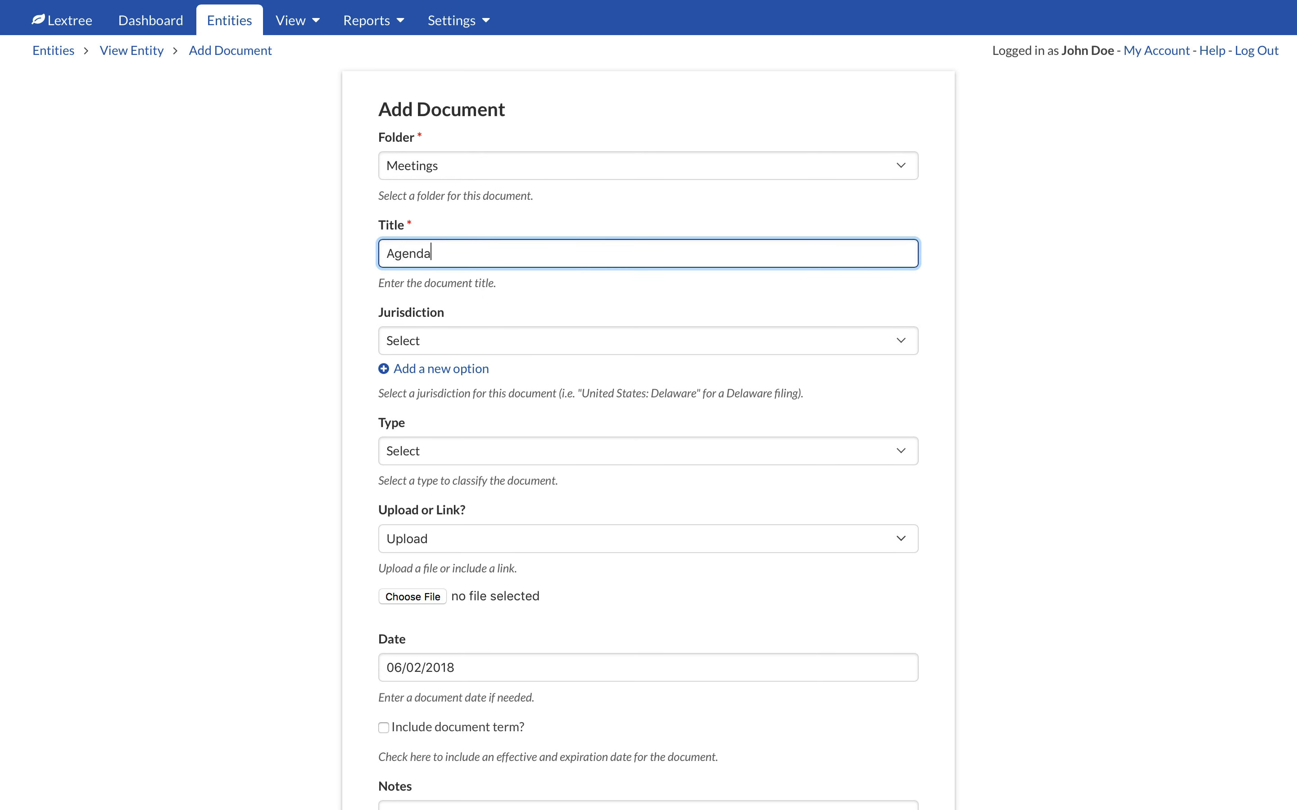
pyautogui.click(647, 341)
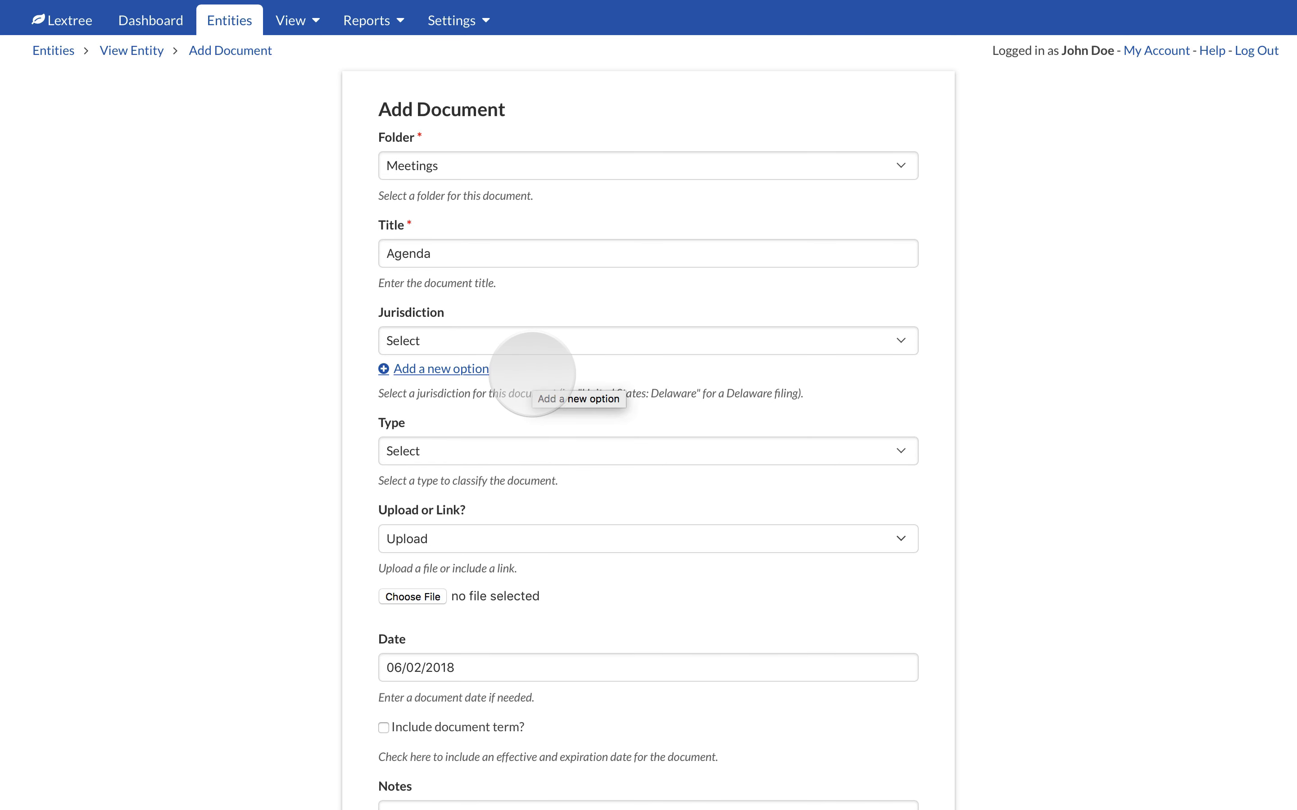
# Step: Bring up the document Type choices for the Agenda document
pyautogui.click(647, 340)
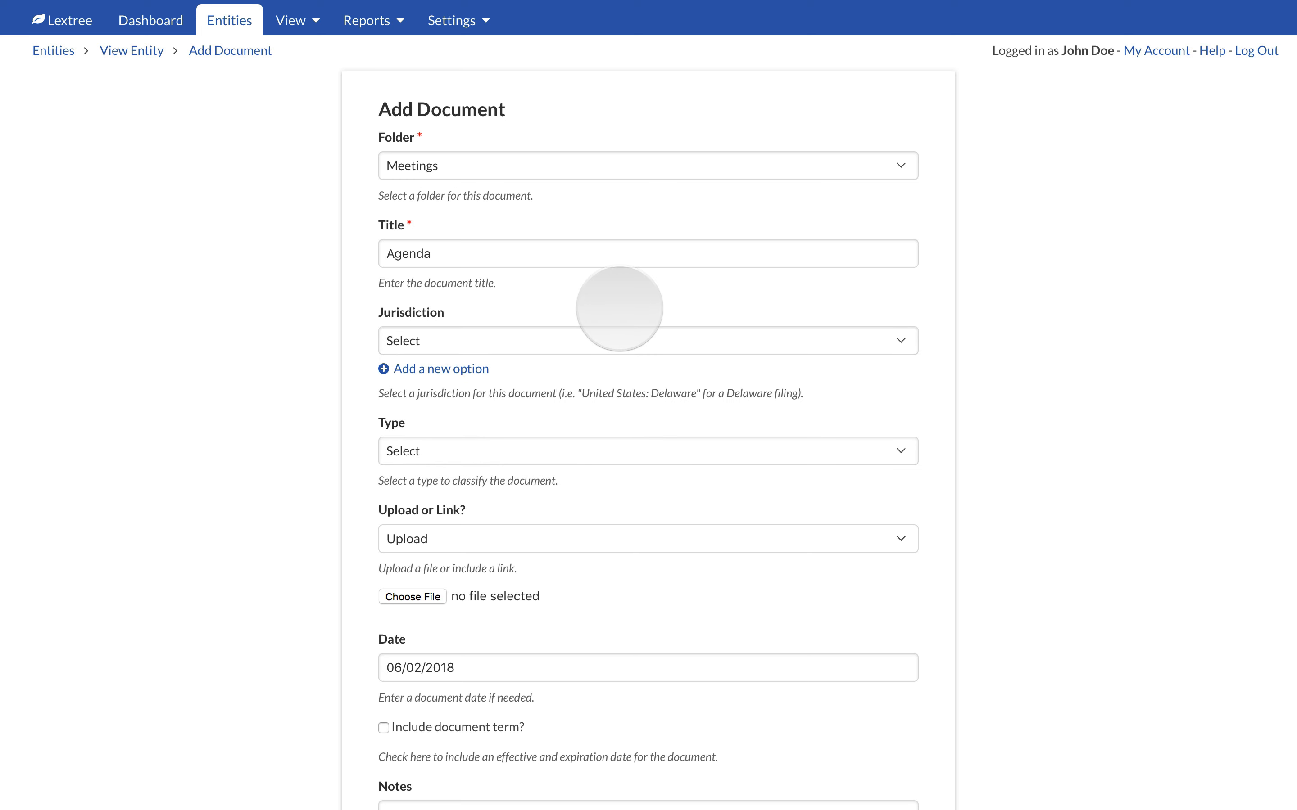
pyautogui.moveTo(569, 406)
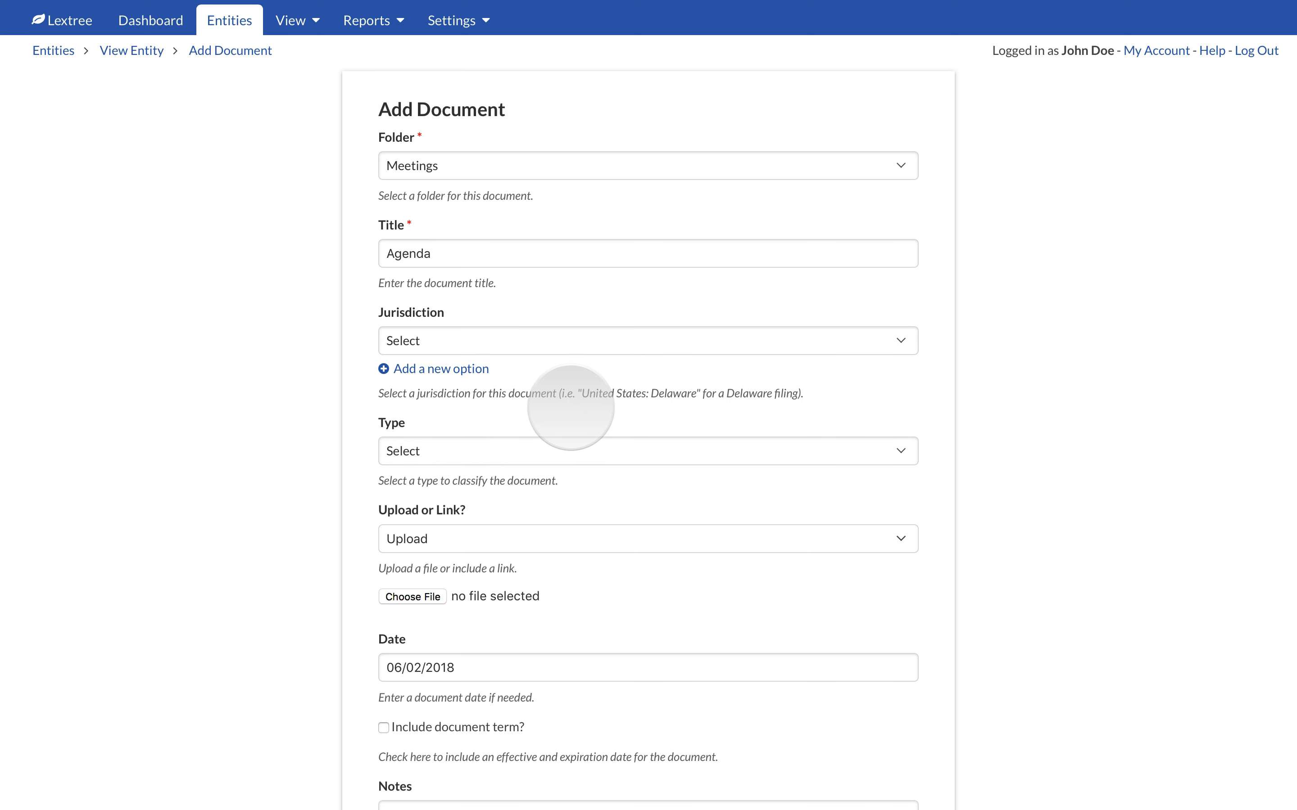
pyautogui.moveTo(441, 369)
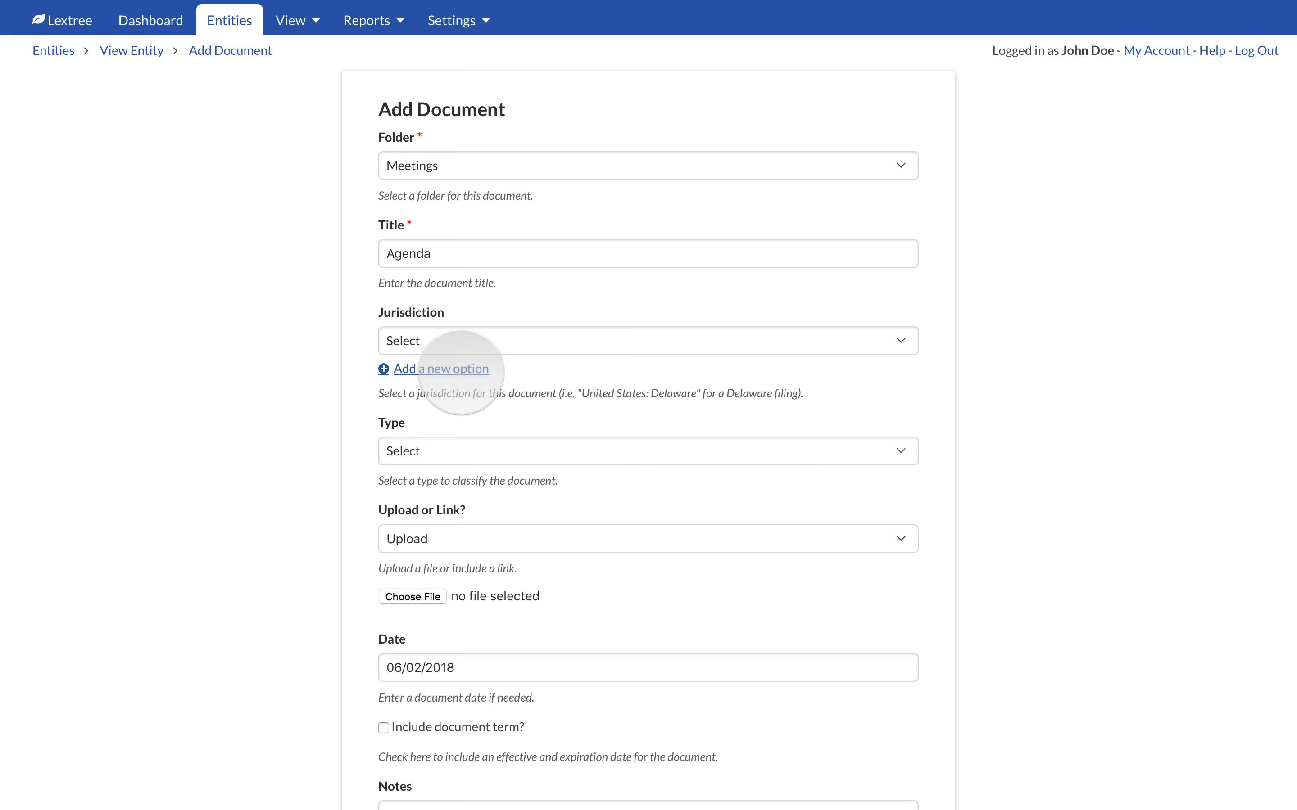
pyautogui.moveTo(436, 369)
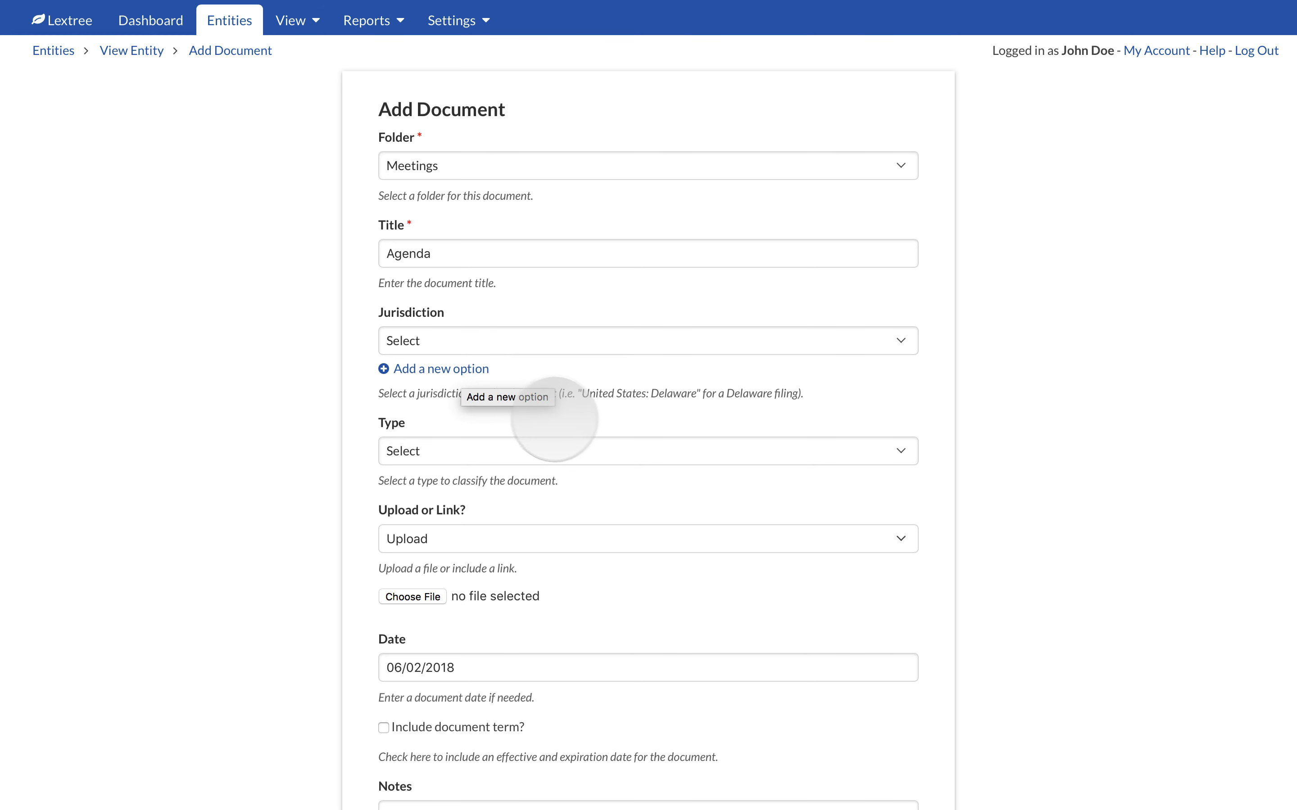
pyautogui.click(648, 451)
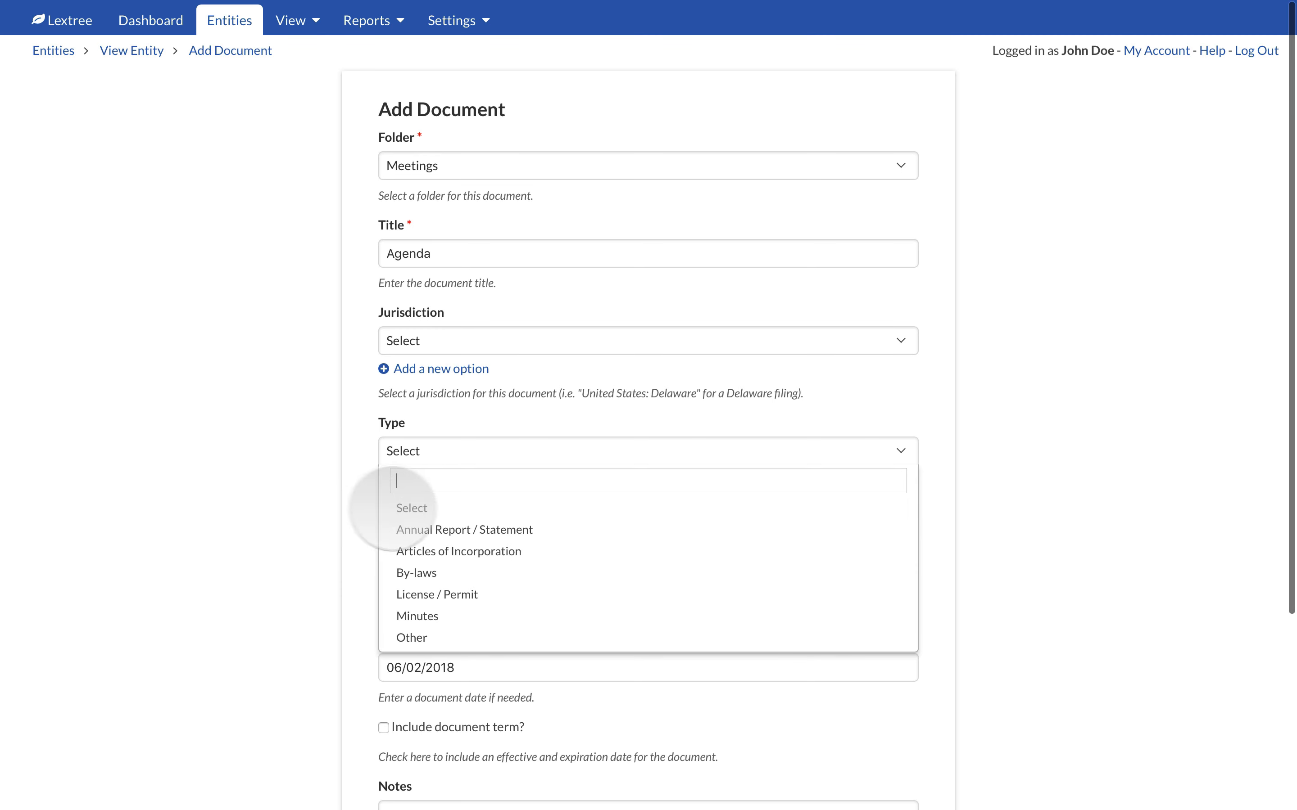
pyautogui.moveTo(417, 615)
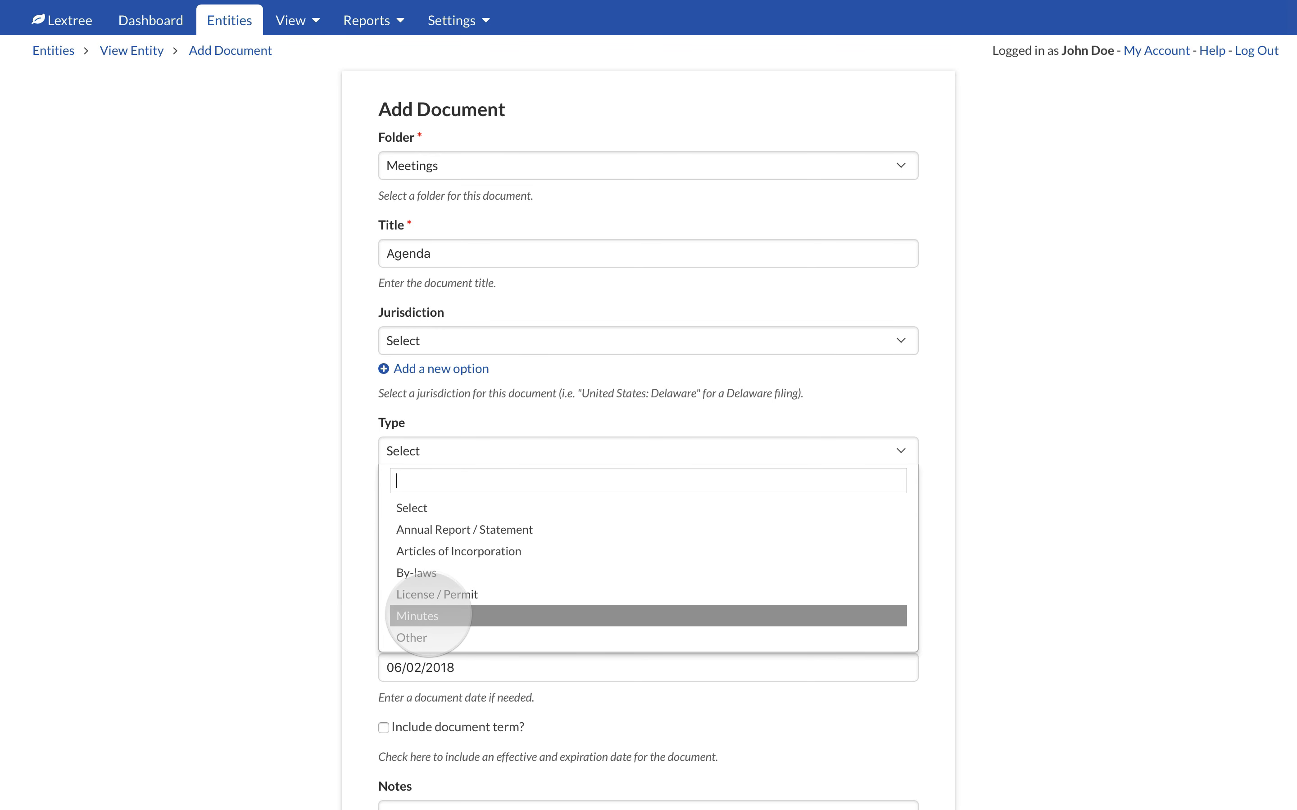
# Step: Classify the document as Minutes and review the Upload or Link? setting, leaving Upload
pyautogui.click(418, 615)
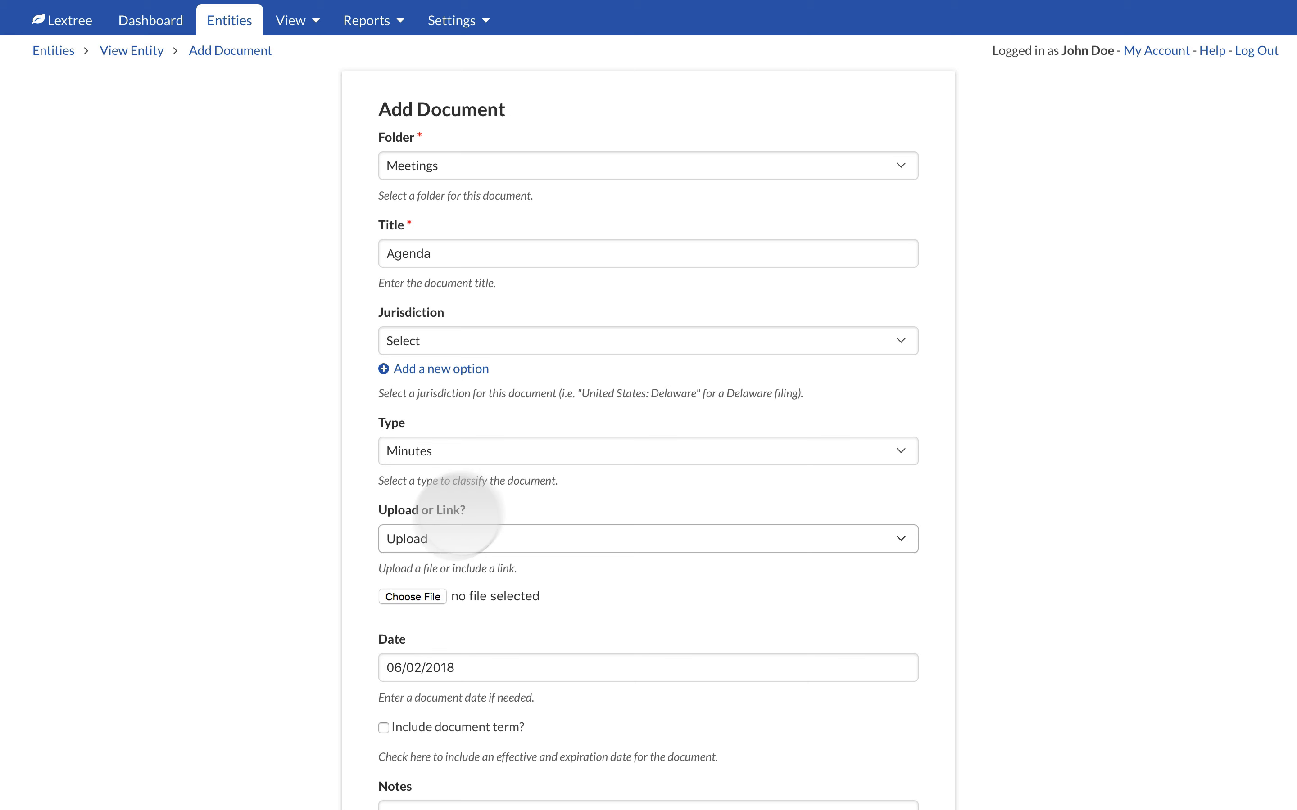
pyautogui.click(648, 538)
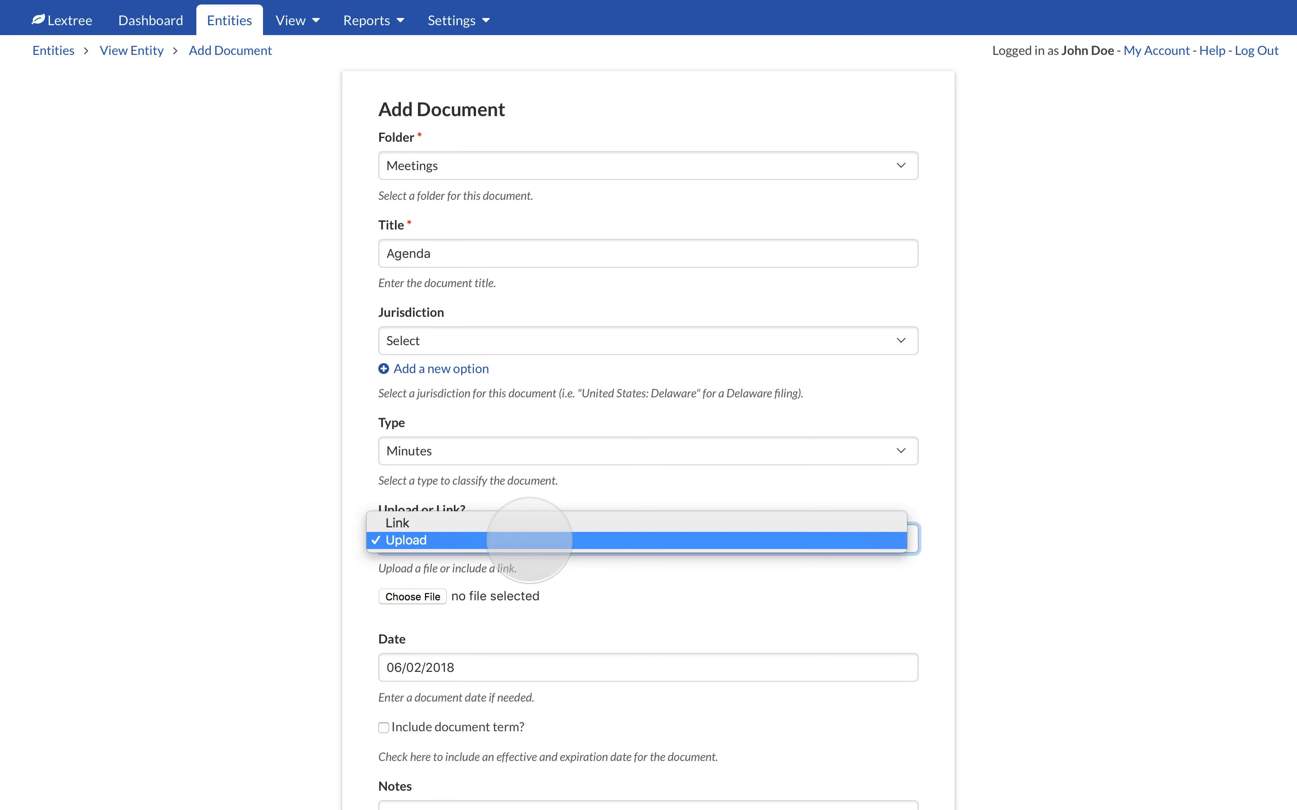
pyautogui.moveTo(397, 522)
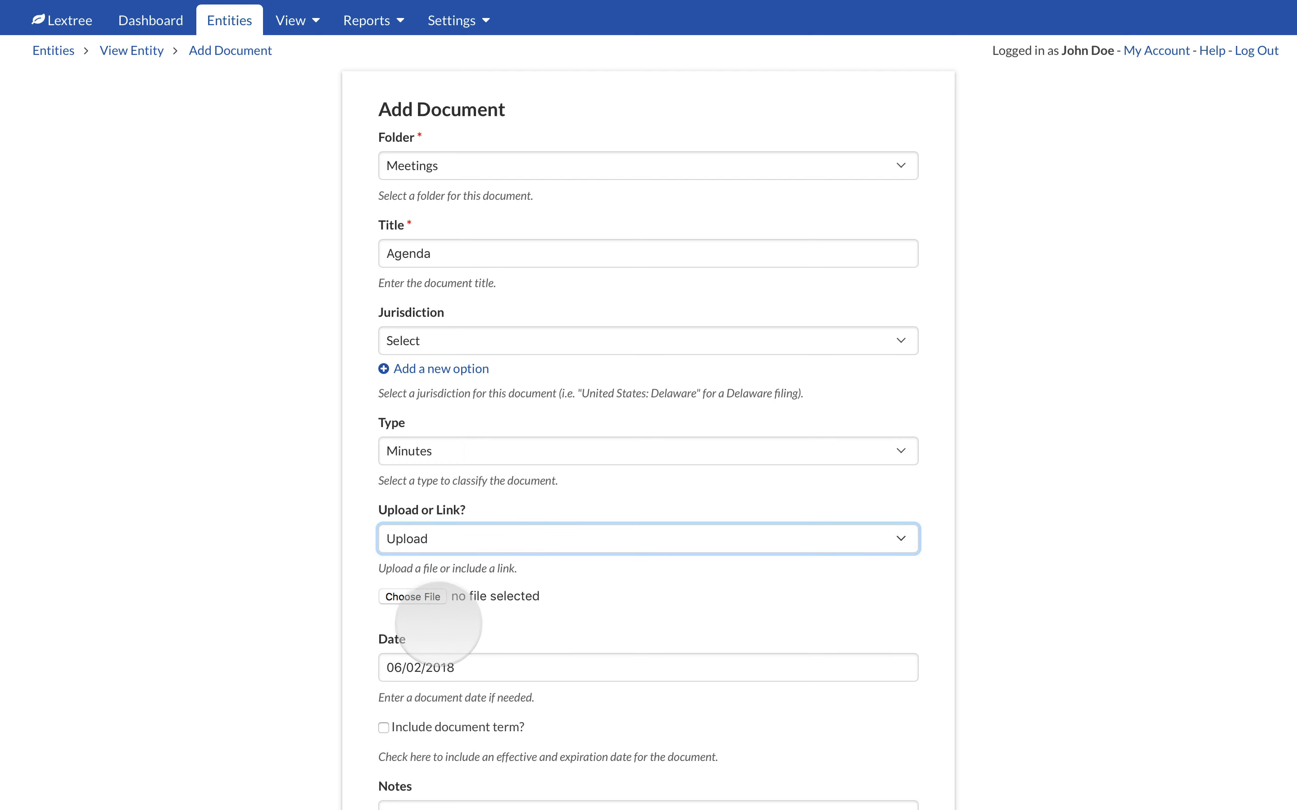
# Step: Attach the file Agenda Q2.docx from the computer, then show the Upload or Link? choices
pyautogui.click(413, 596)
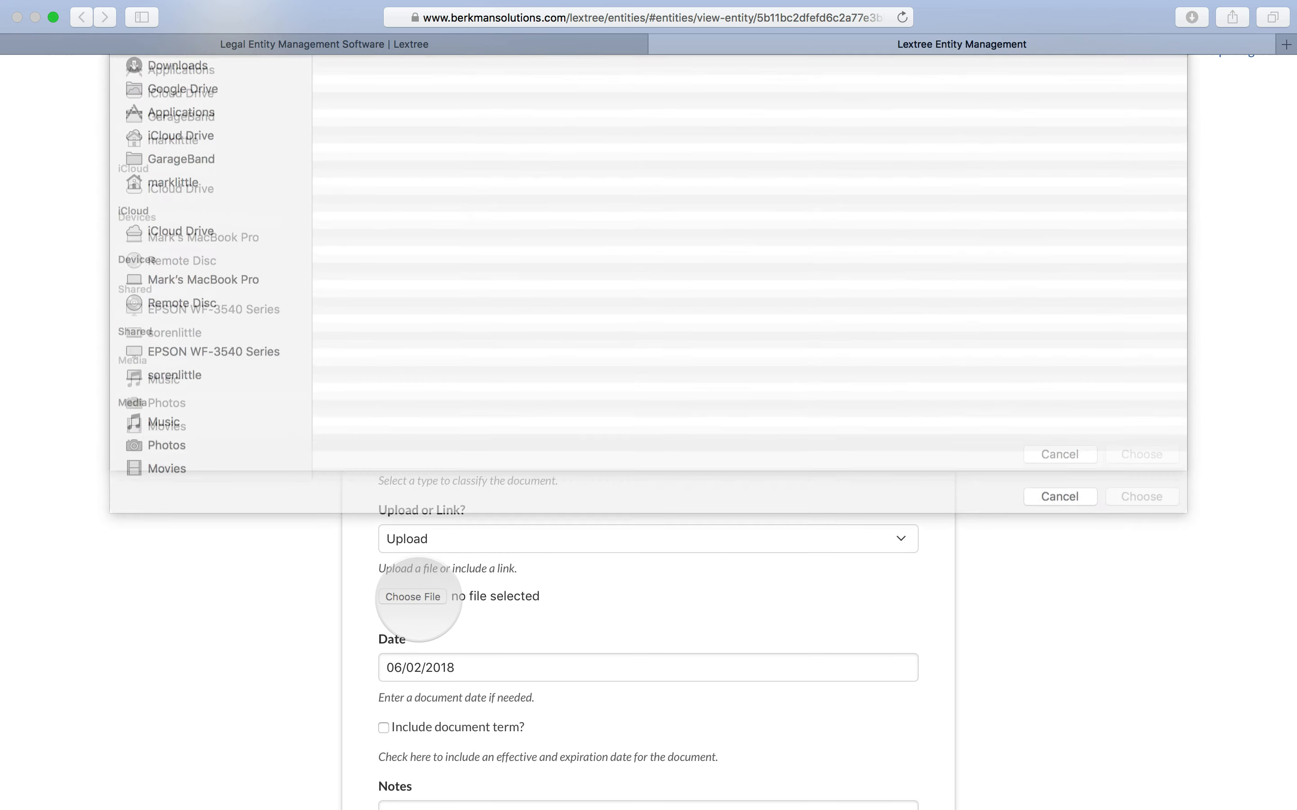
pyautogui.click(412, 597)
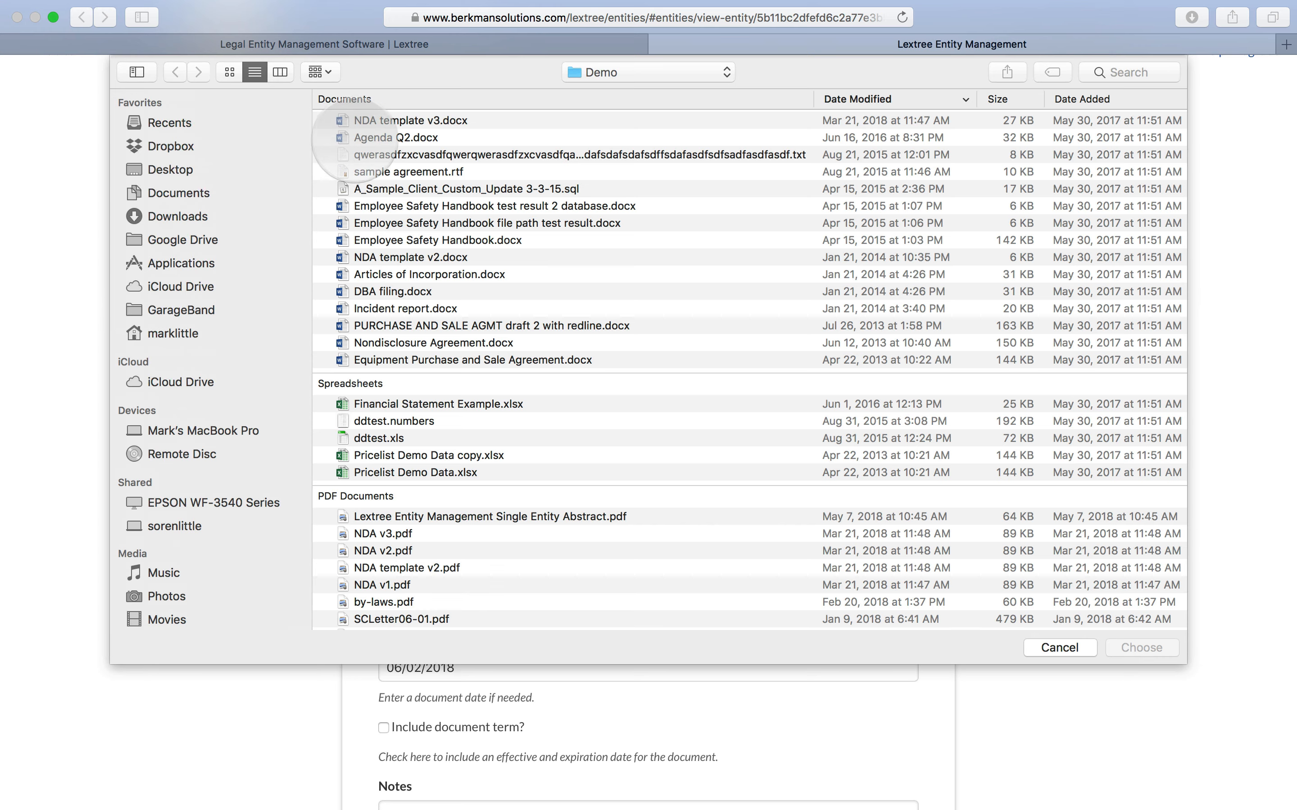
pyautogui.click(396, 137)
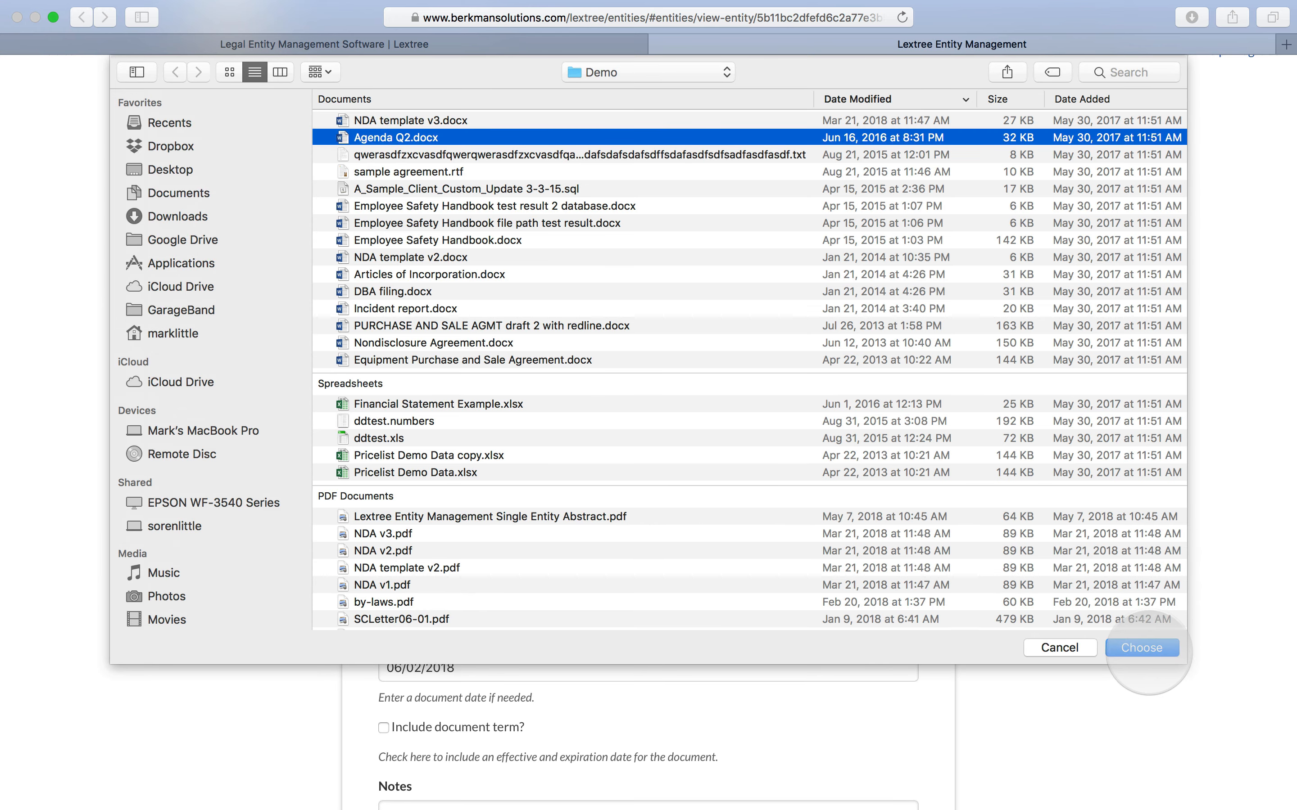
pyautogui.click(1140, 648)
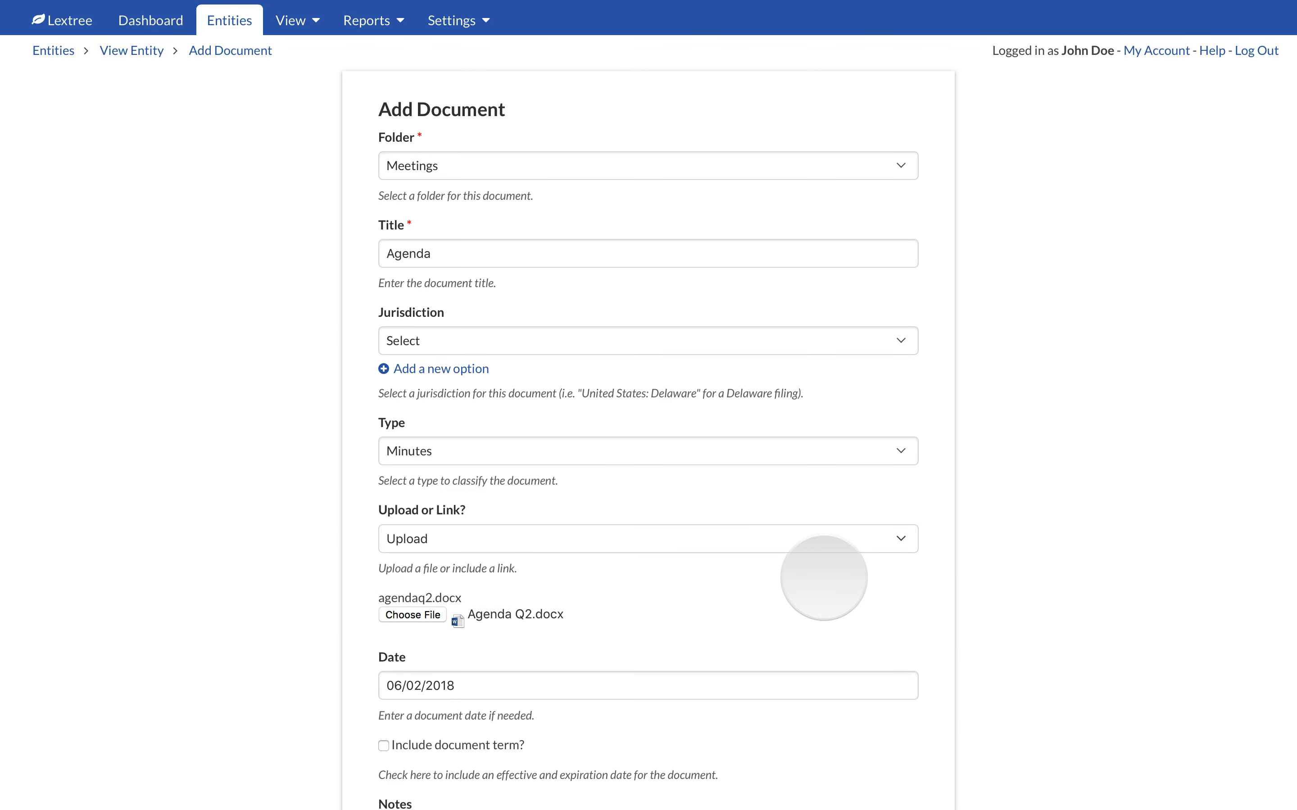
pyautogui.moveTo(741, 554)
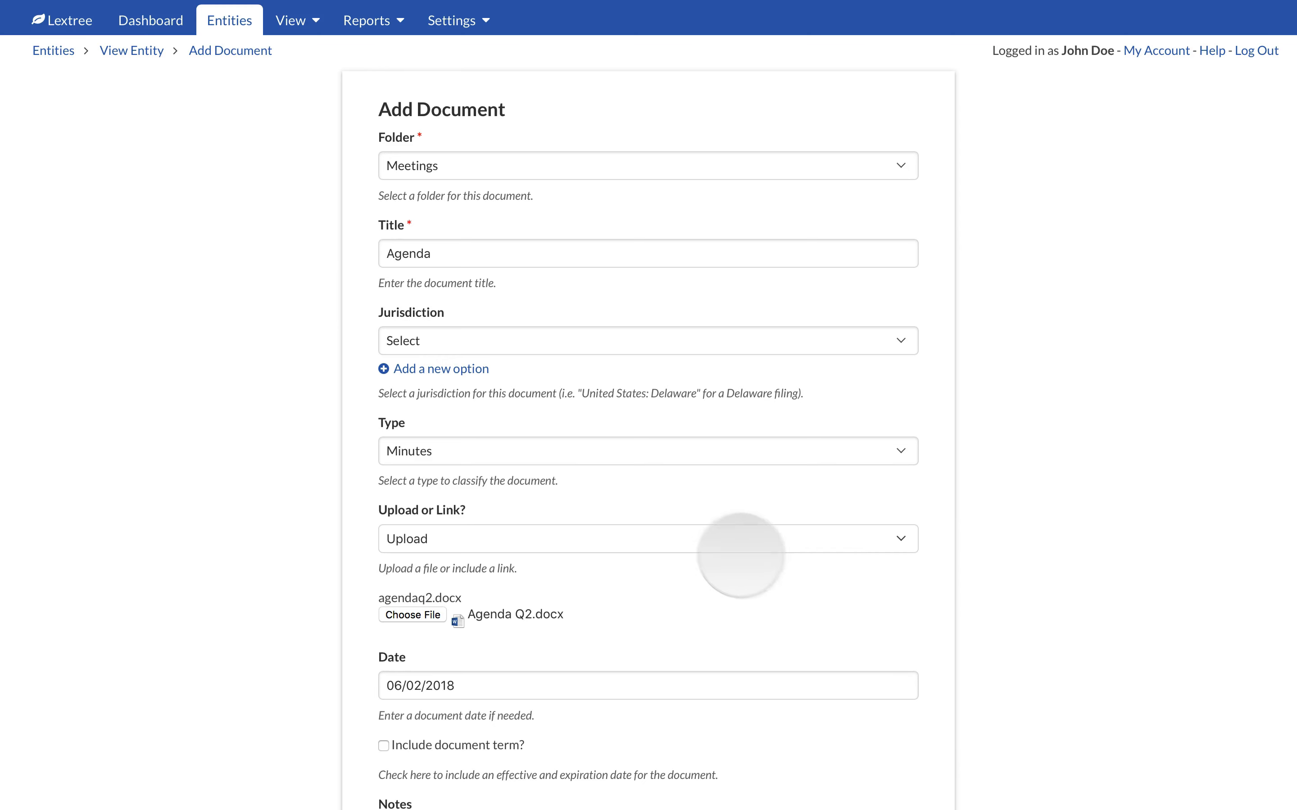
pyautogui.click(648, 539)
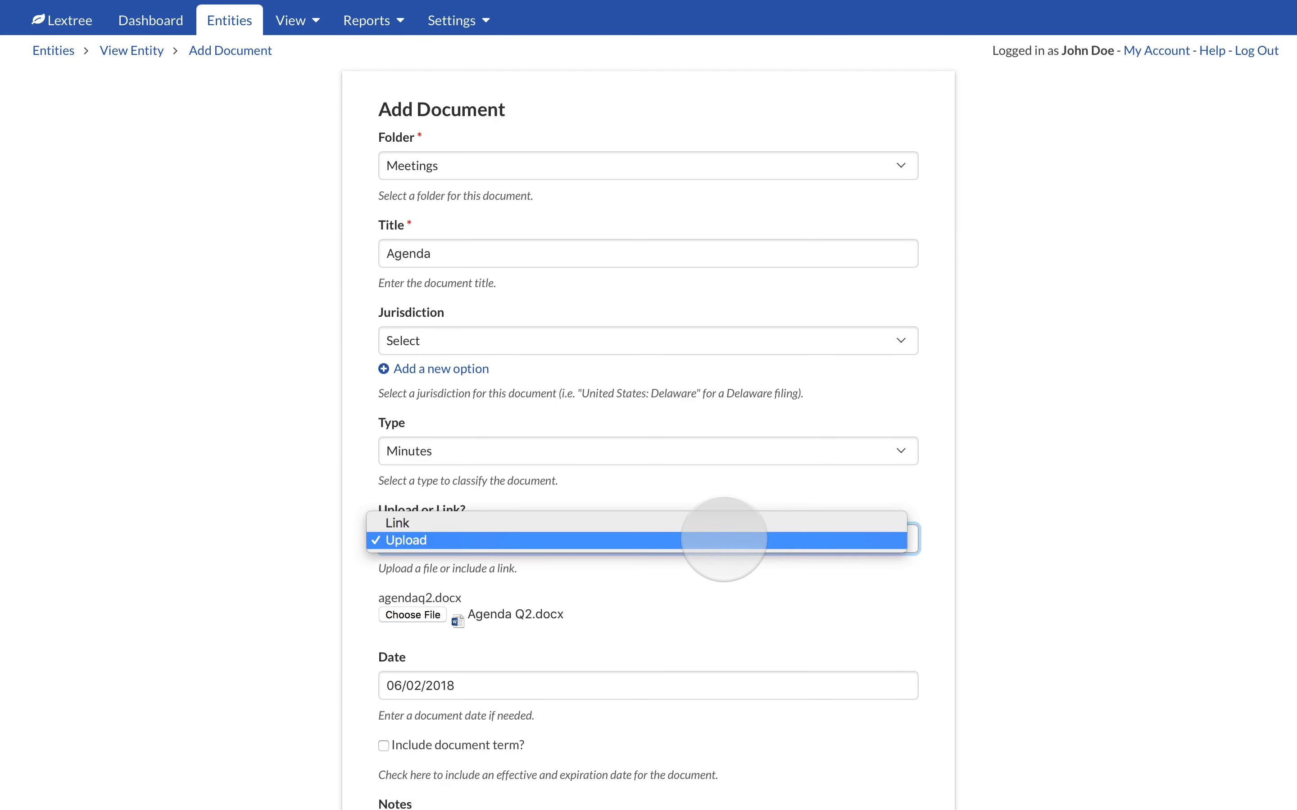
pyautogui.click(397, 522)
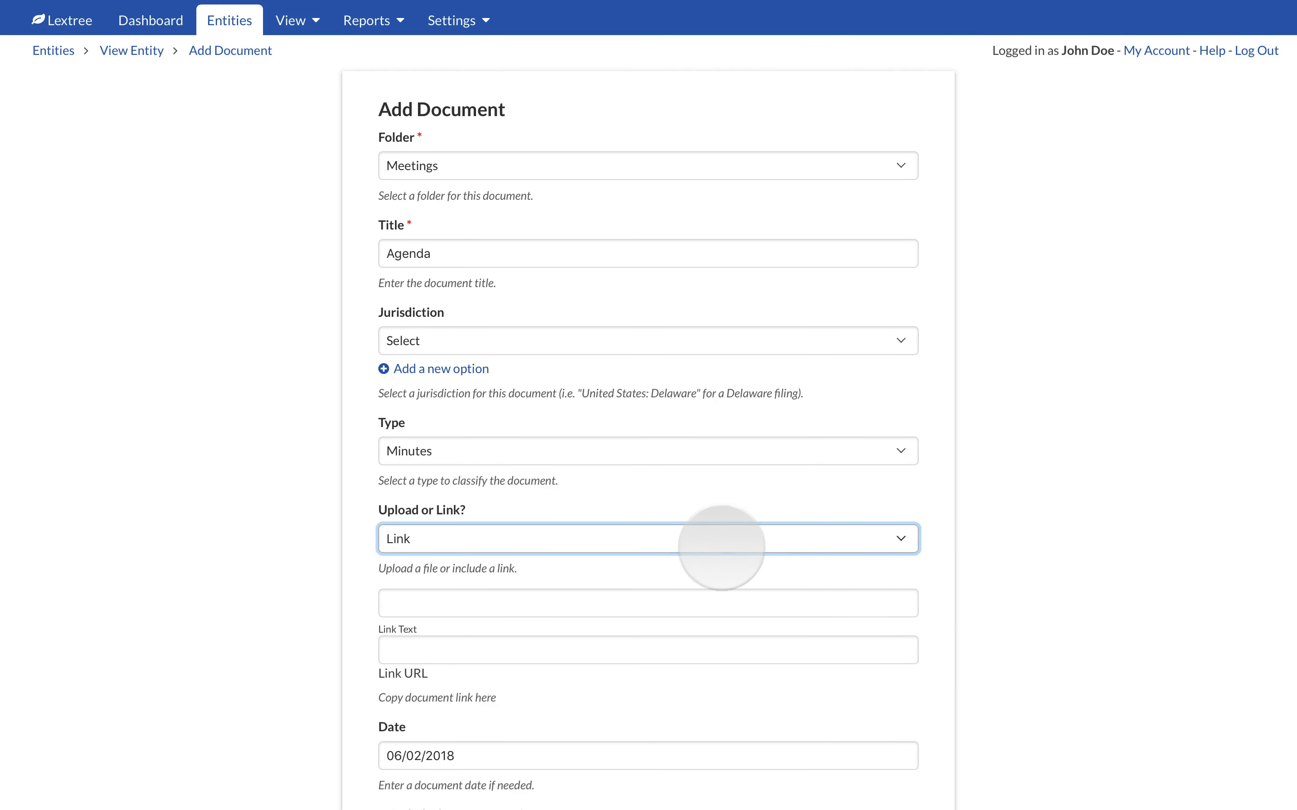
pyautogui.click(648, 602)
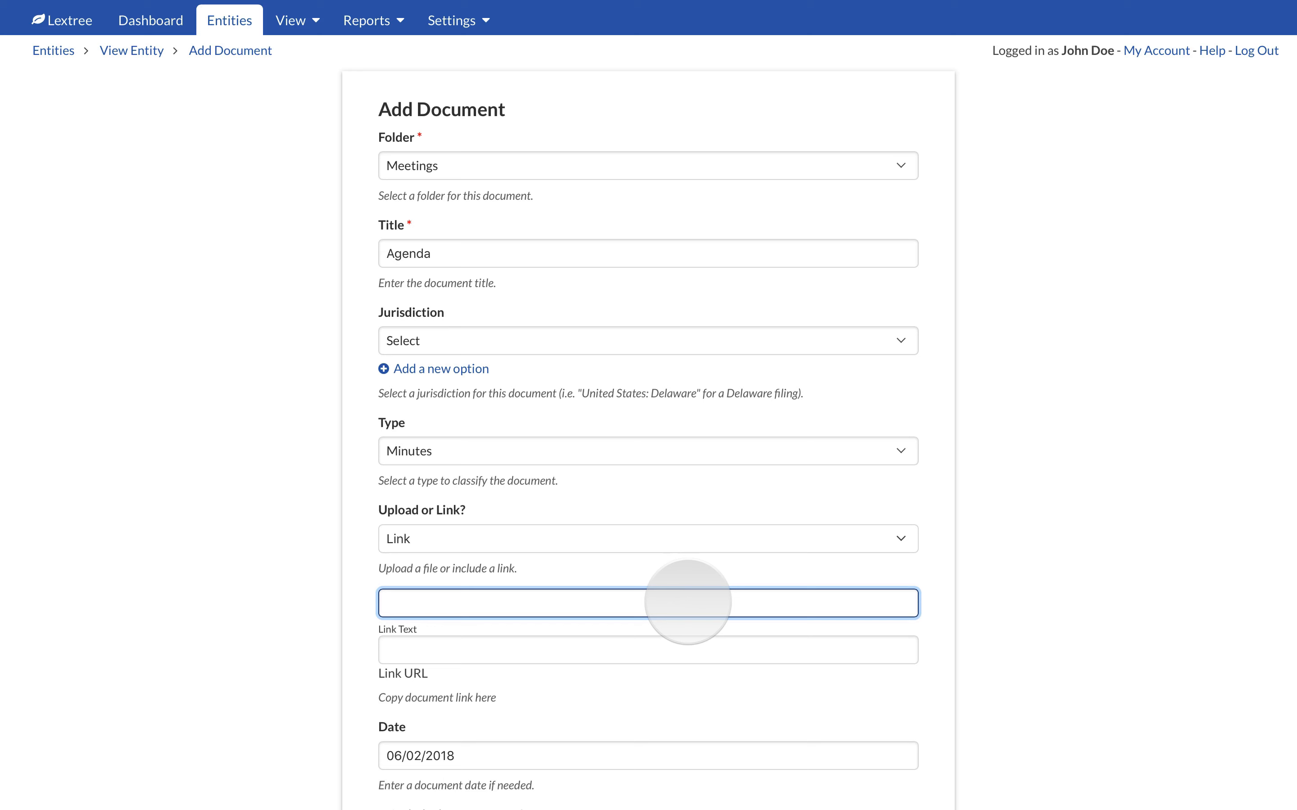
pyautogui.write('Link to the file')
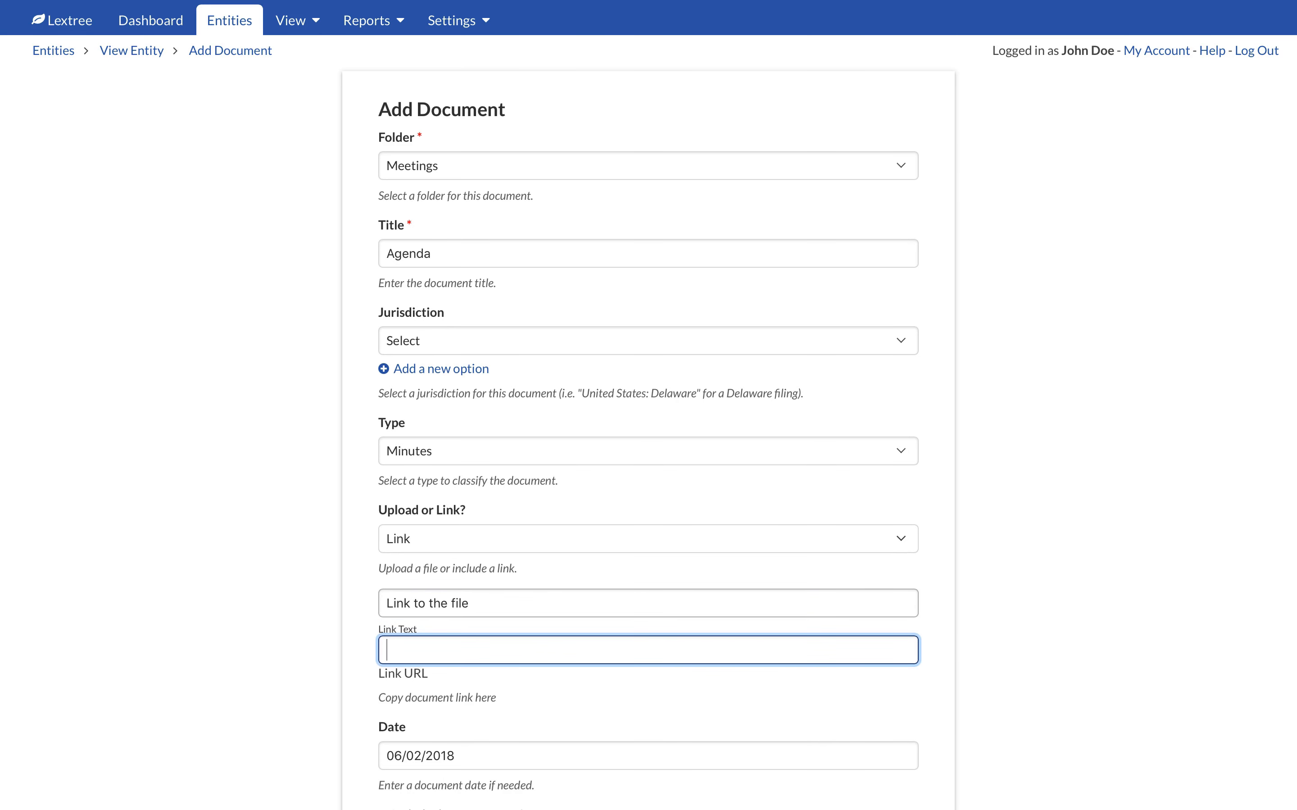
pyautogui.write('https://www.berkmansolutions.com/entity-management')
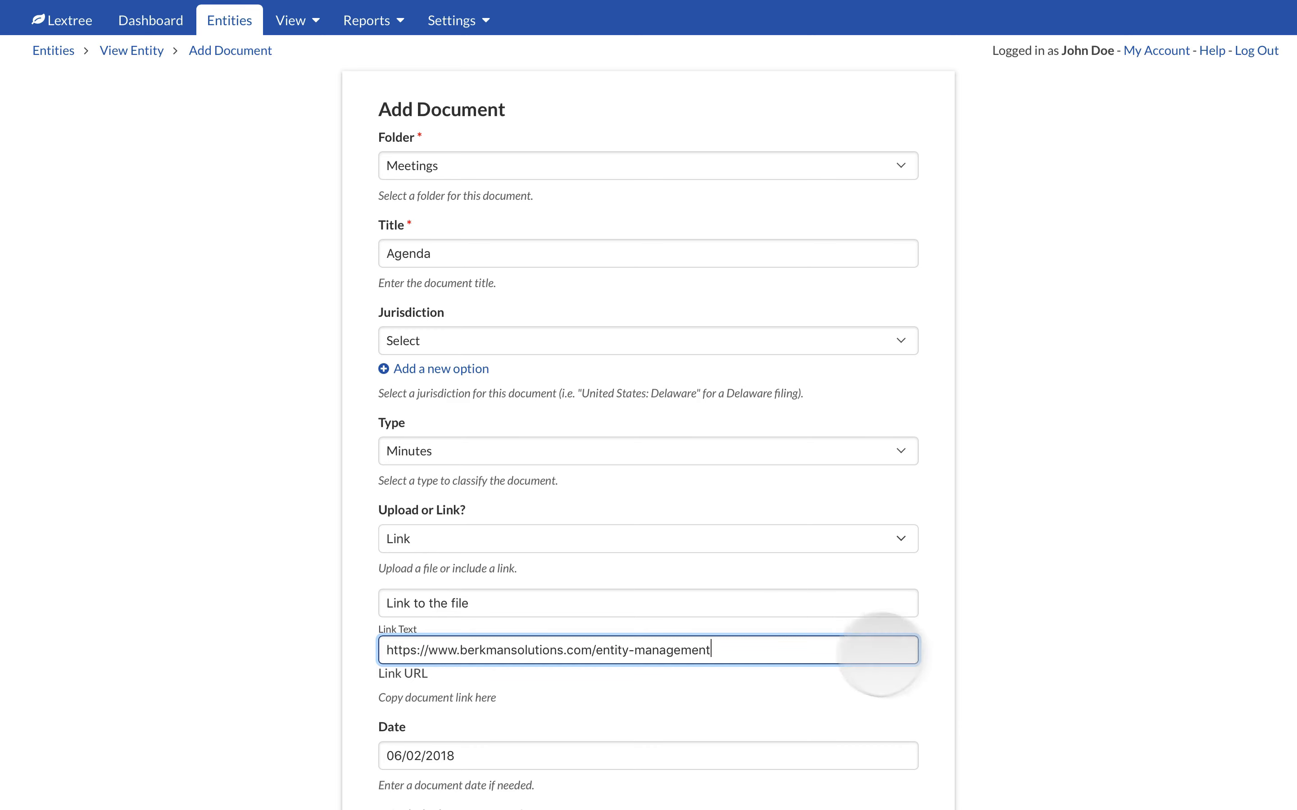
pyautogui.scroll(-3)
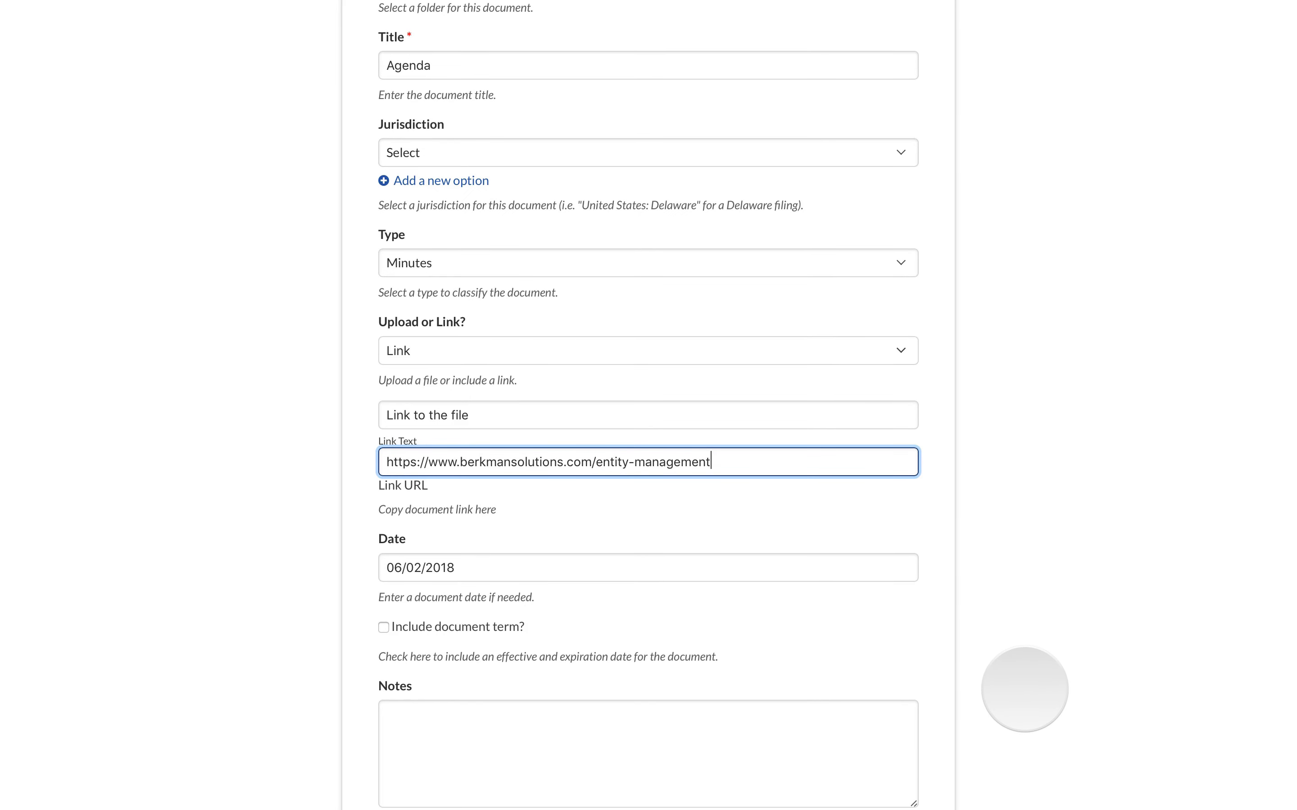
pyautogui.moveTo(813, 649)
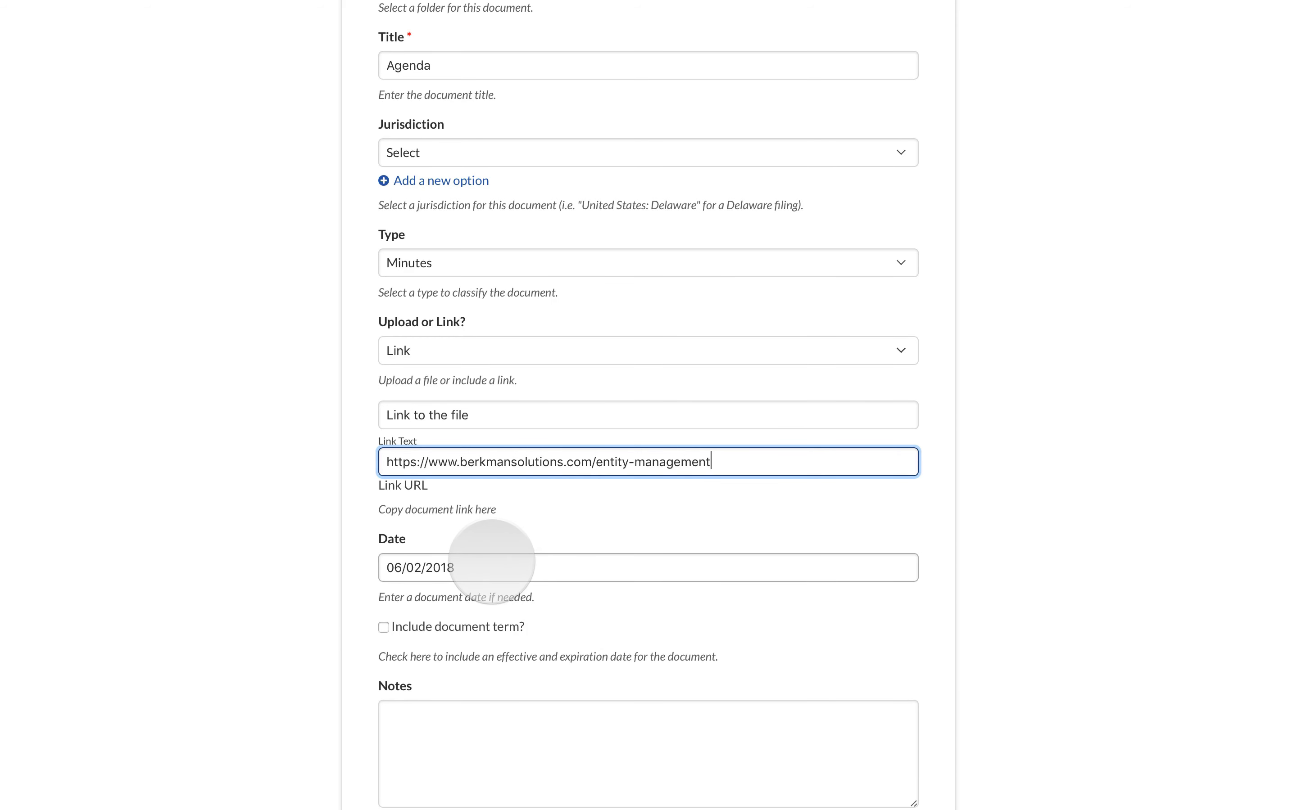
# Step: Switch back to Upload and include a document term with effective and expiration dates
pyautogui.click(648, 350)
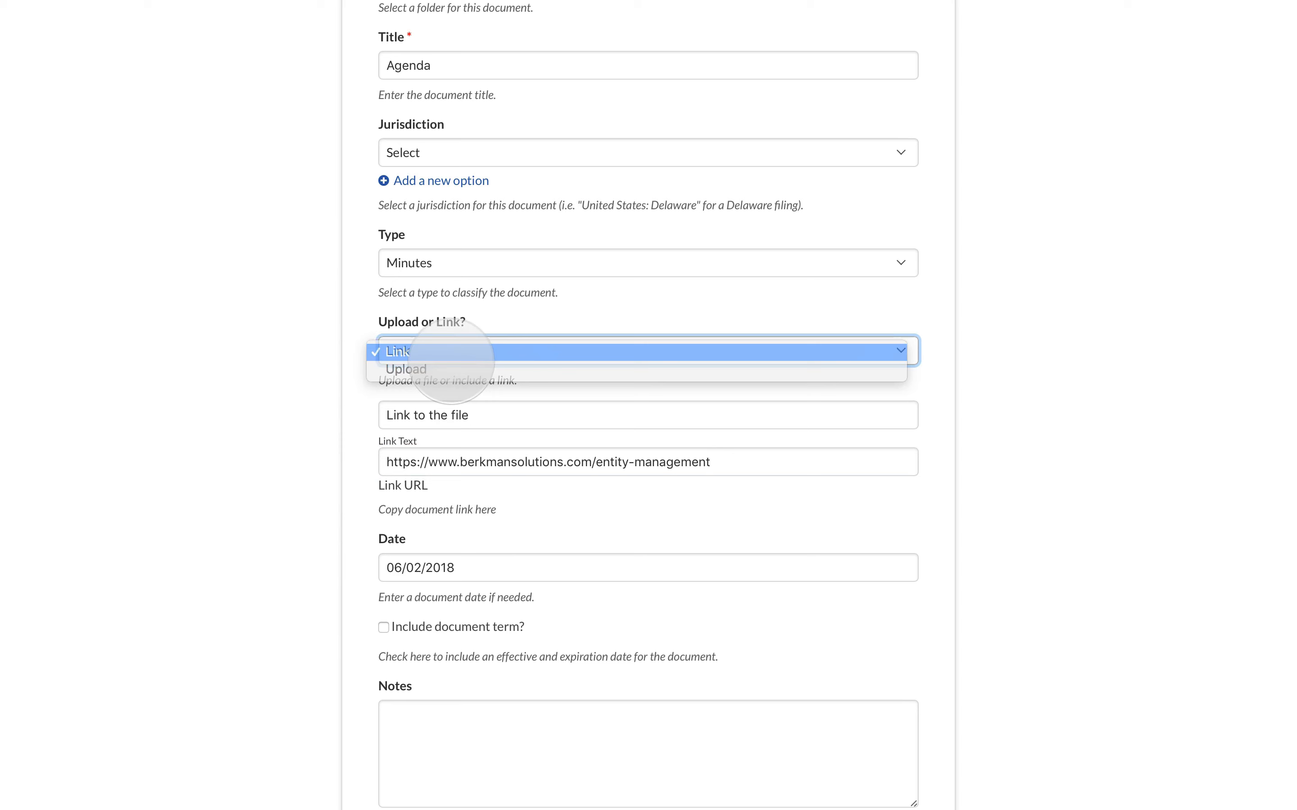
pyautogui.click(405, 369)
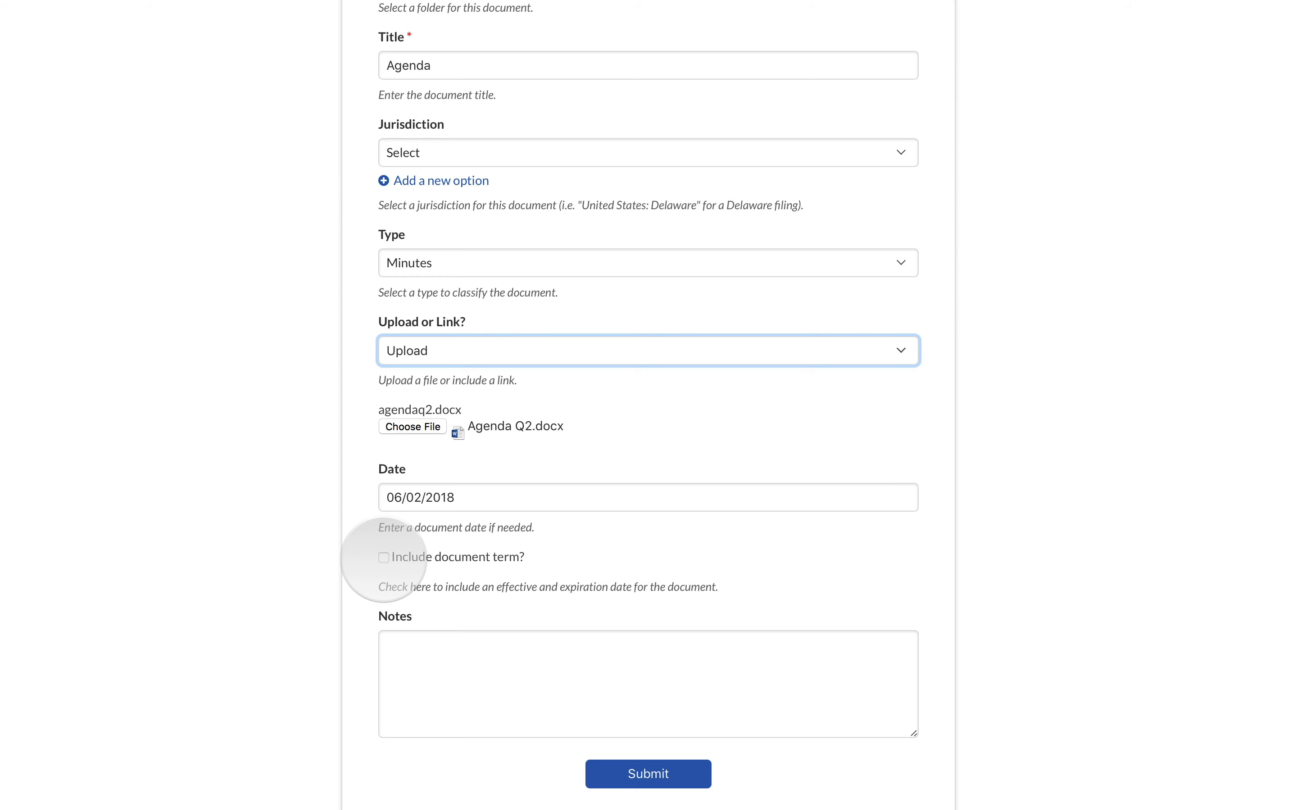
pyautogui.click(383, 558)
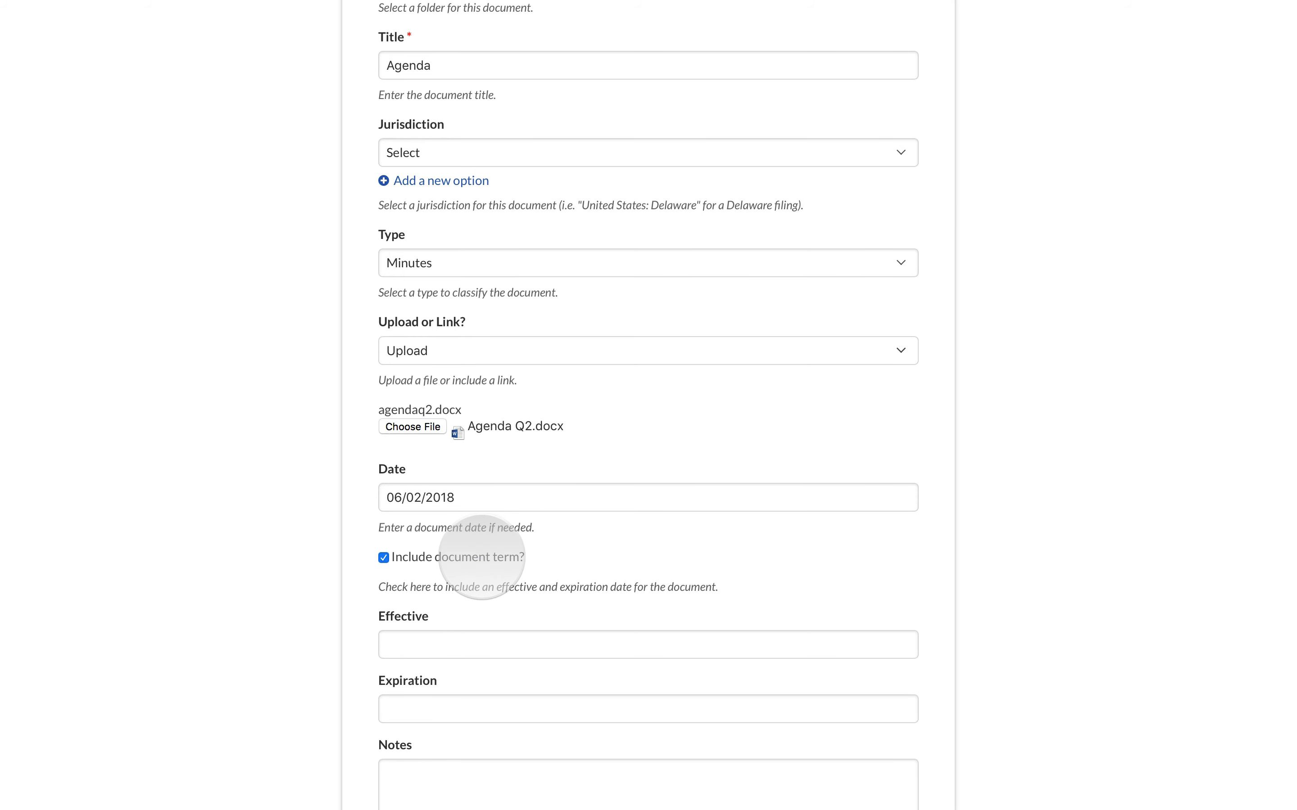
# Step: Set the effective date to June 1, 2018 and the expiration date to 6/1/2019
pyautogui.scroll(-3)
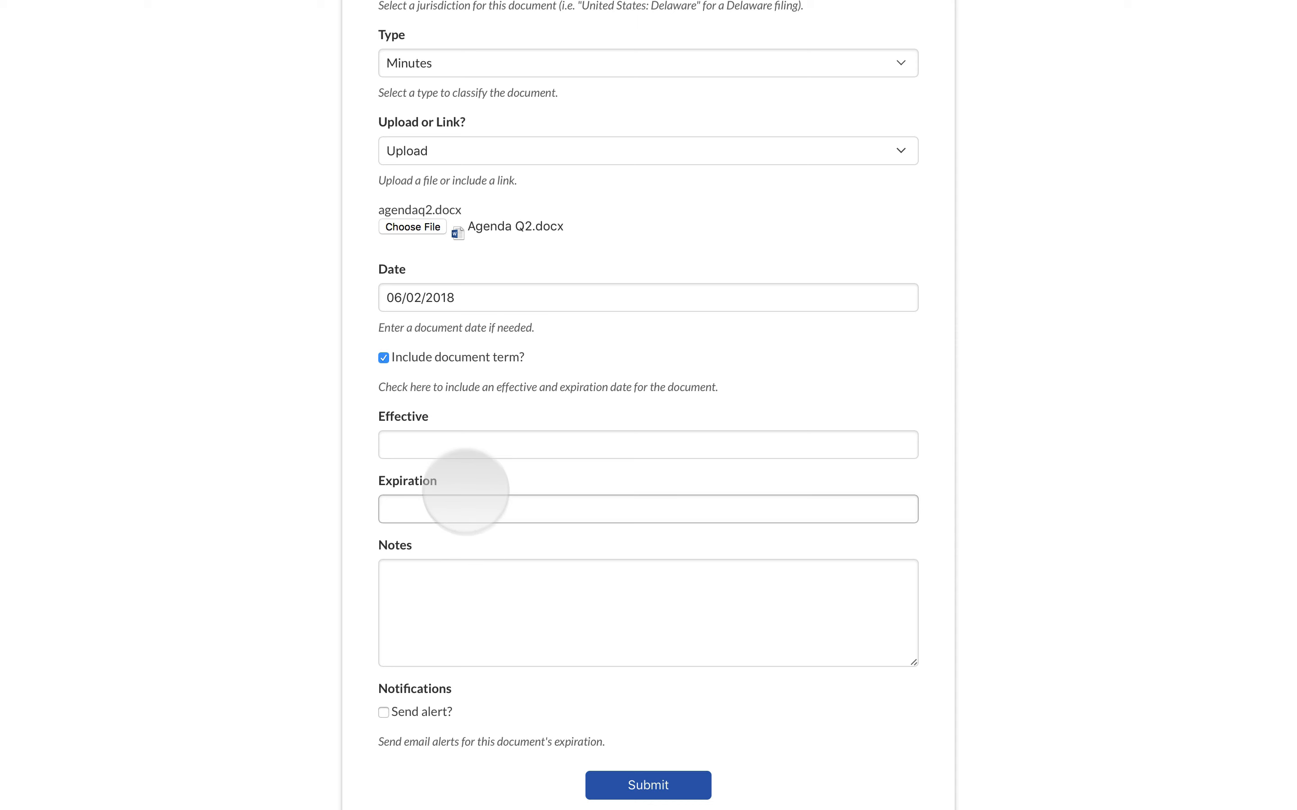
pyautogui.click(647, 444)
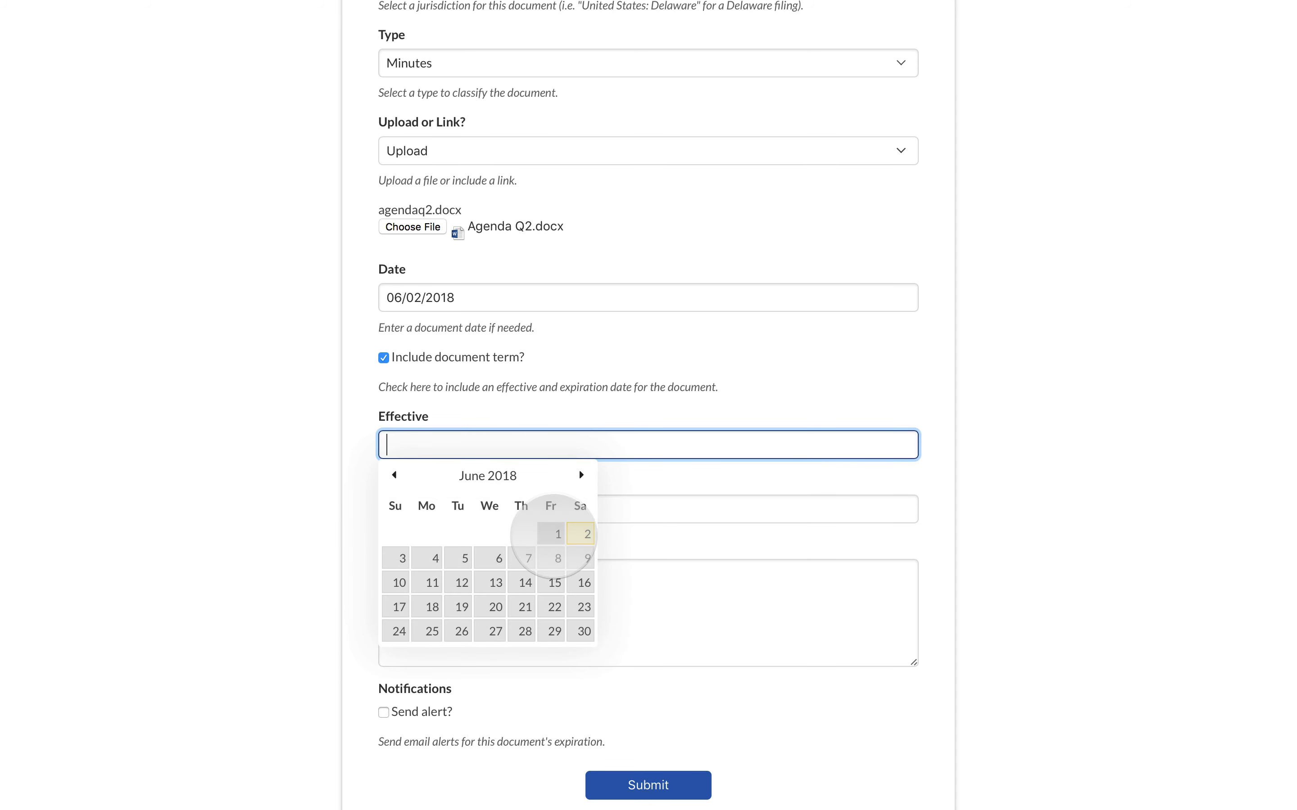
pyautogui.click(557, 533)
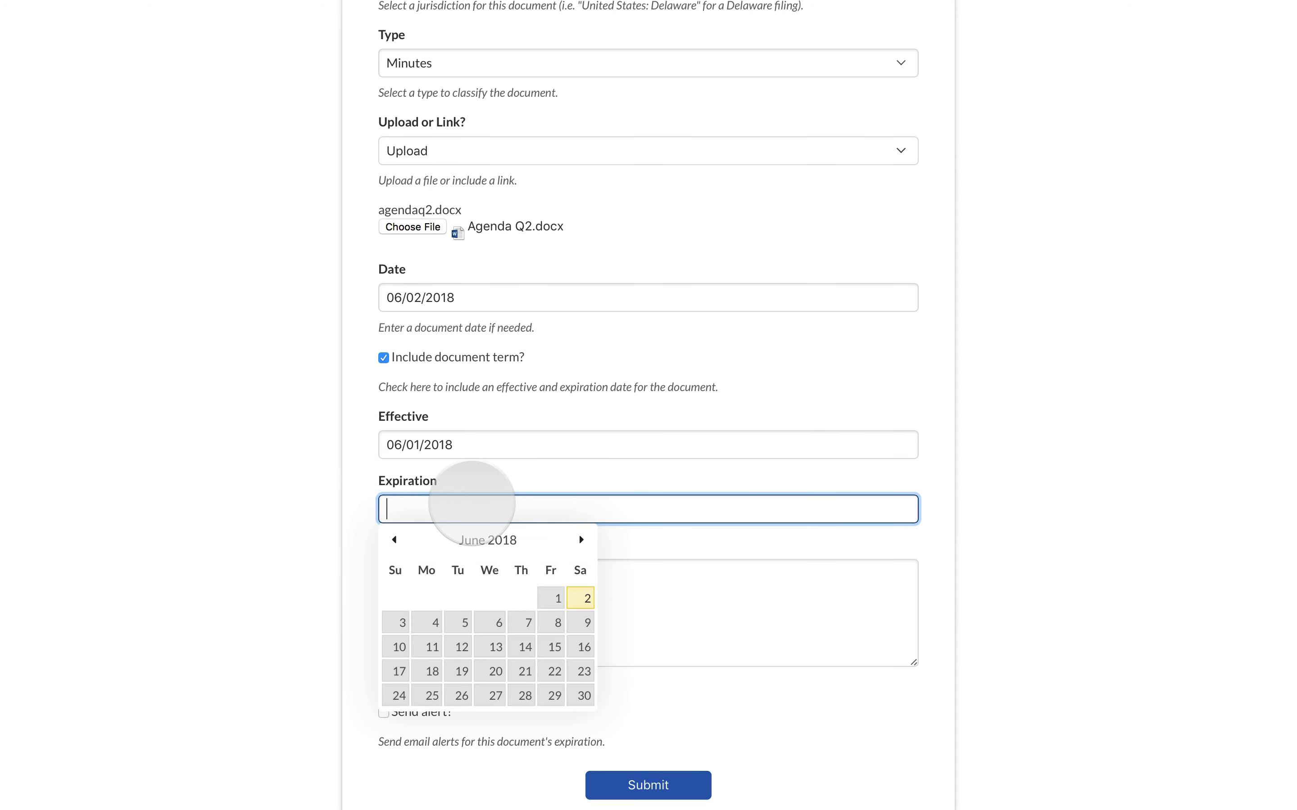
pyautogui.write('6/1/2019')
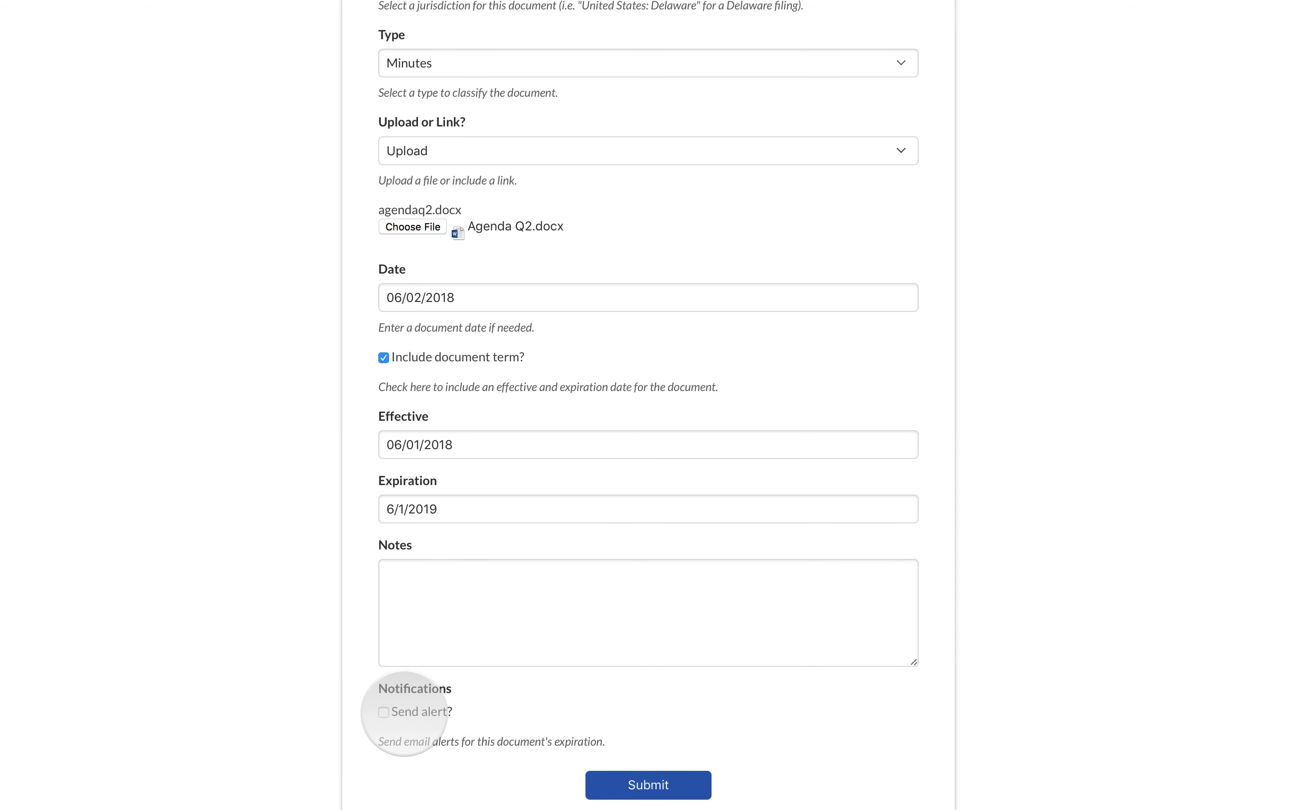
# Step: Turn on a 45-day expiration alert sent to John Doe and Sam Smith
pyautogui.click(384, 712)
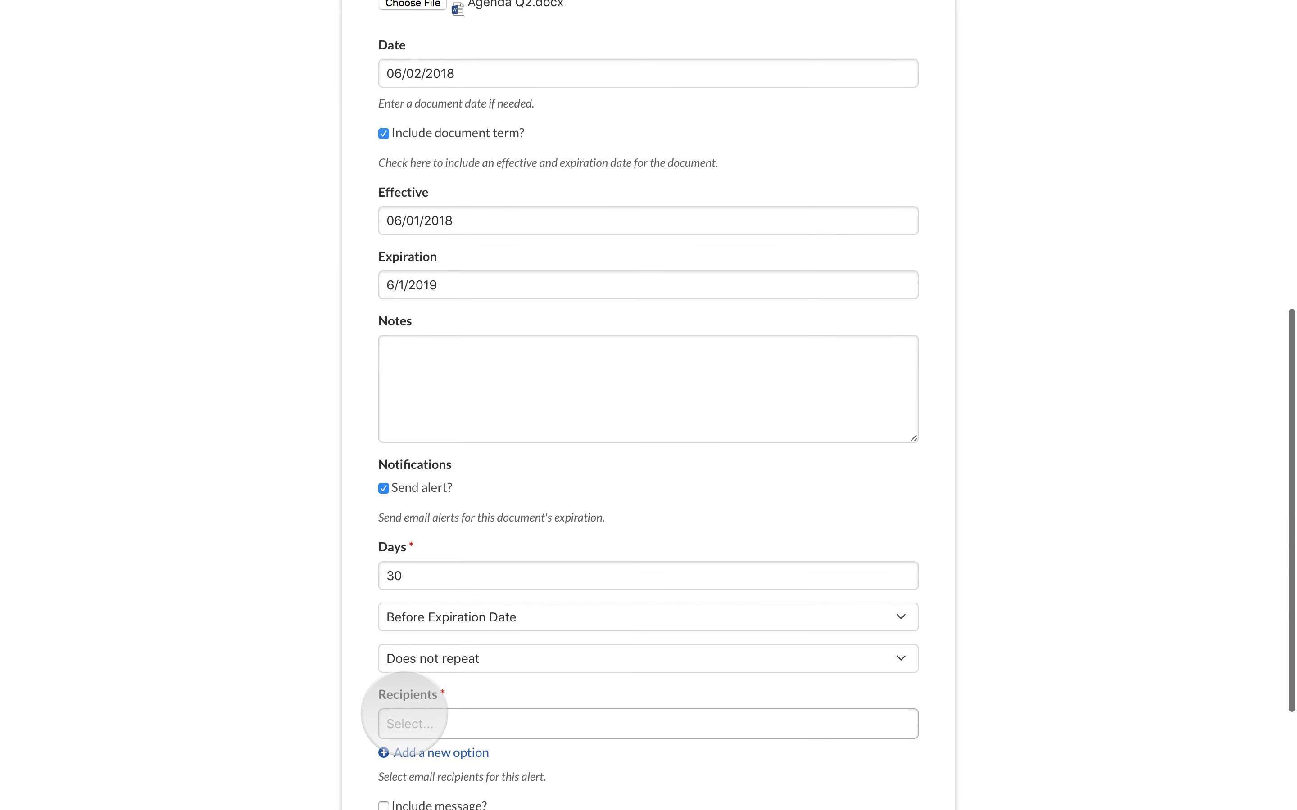
pyautogui.scroll(-3)
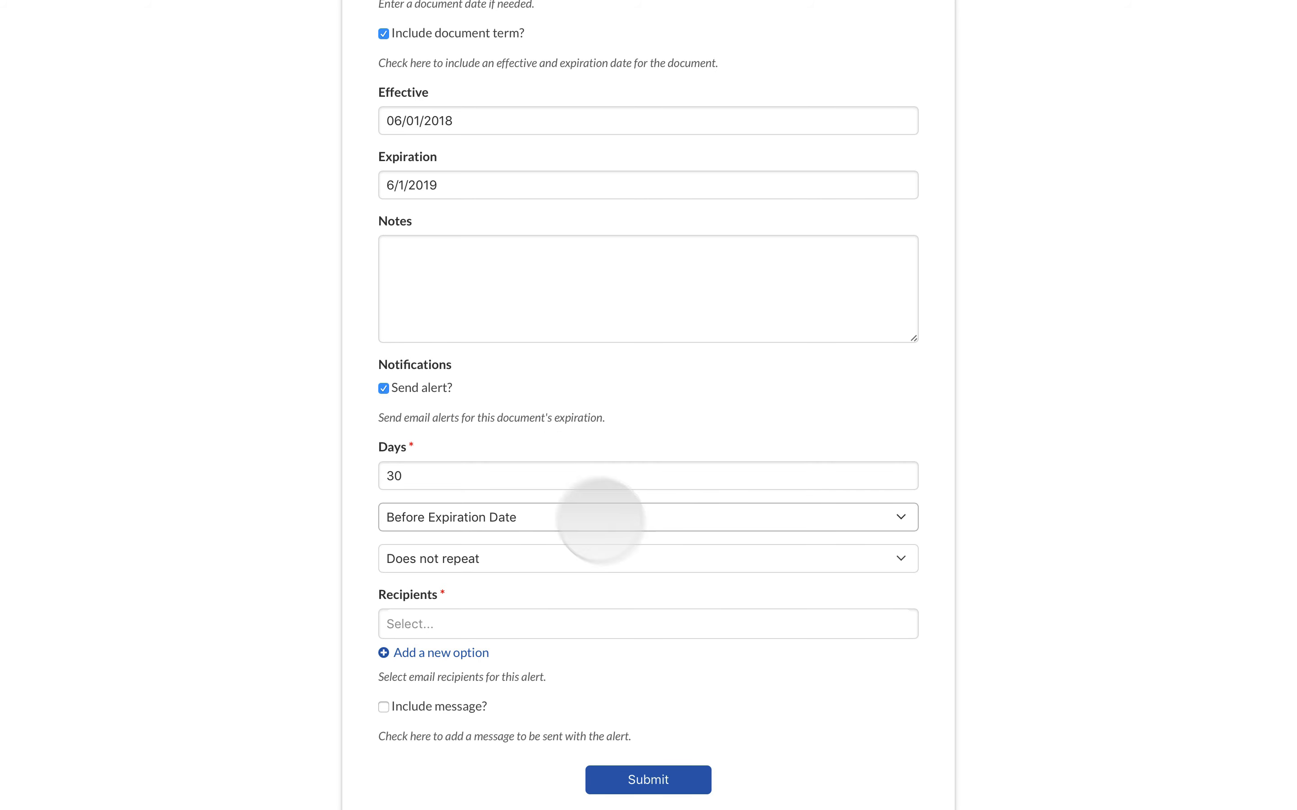
pyautogui.write('45')
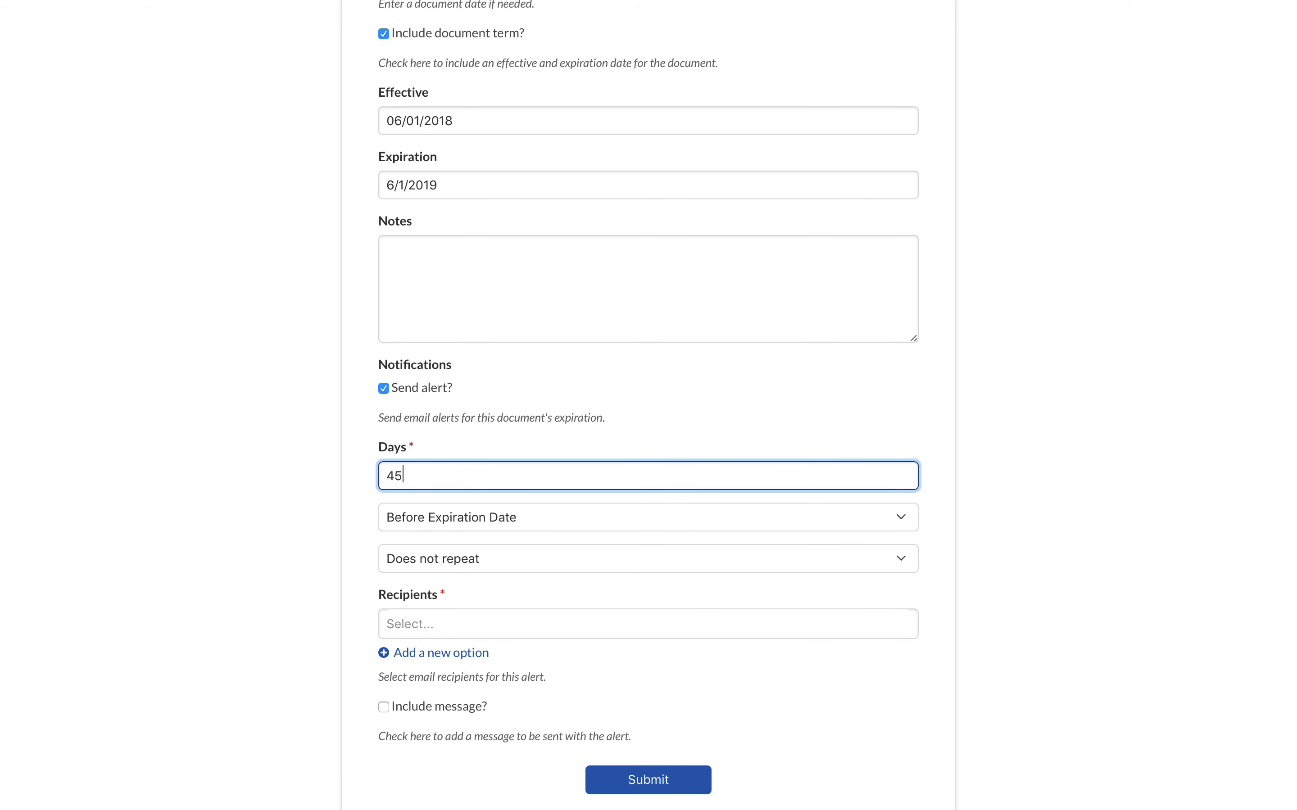
pyautogui.click(647, 517)
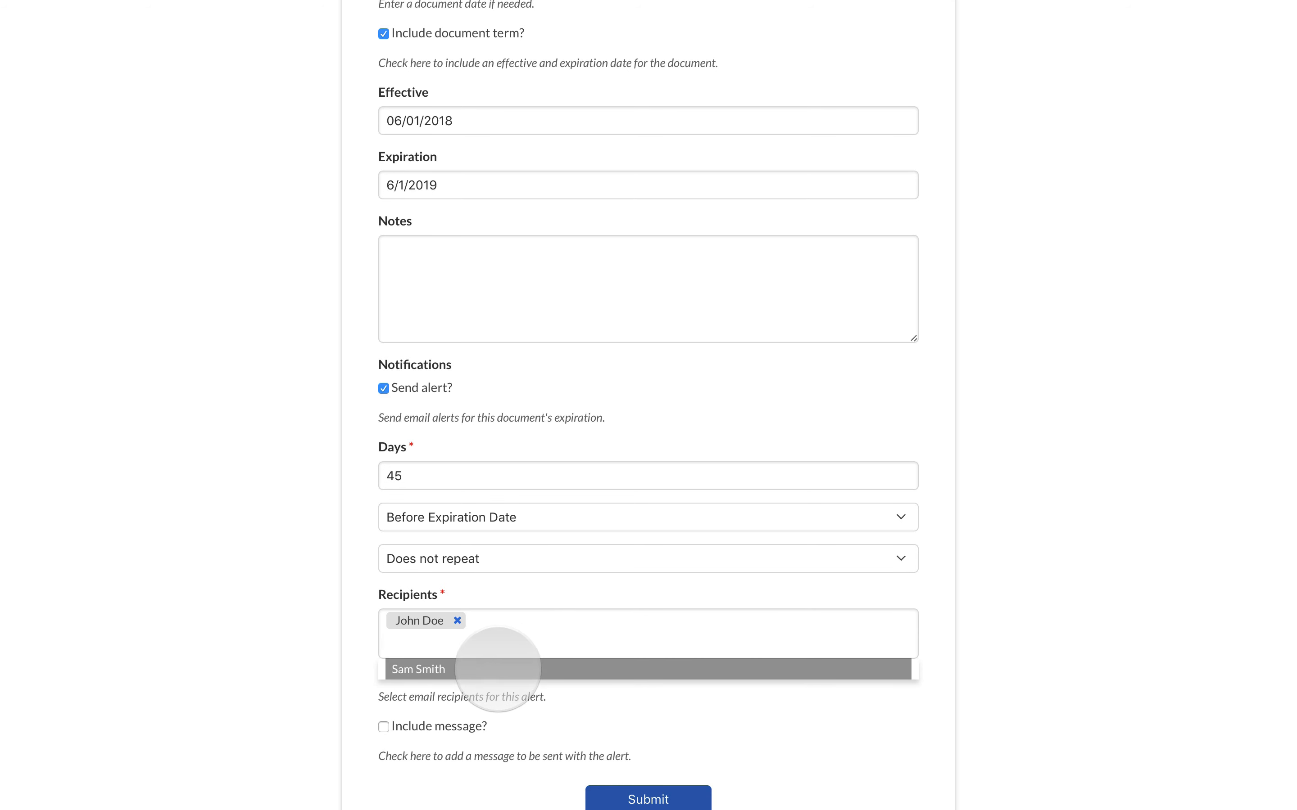
pyautogui.click(418, 669)
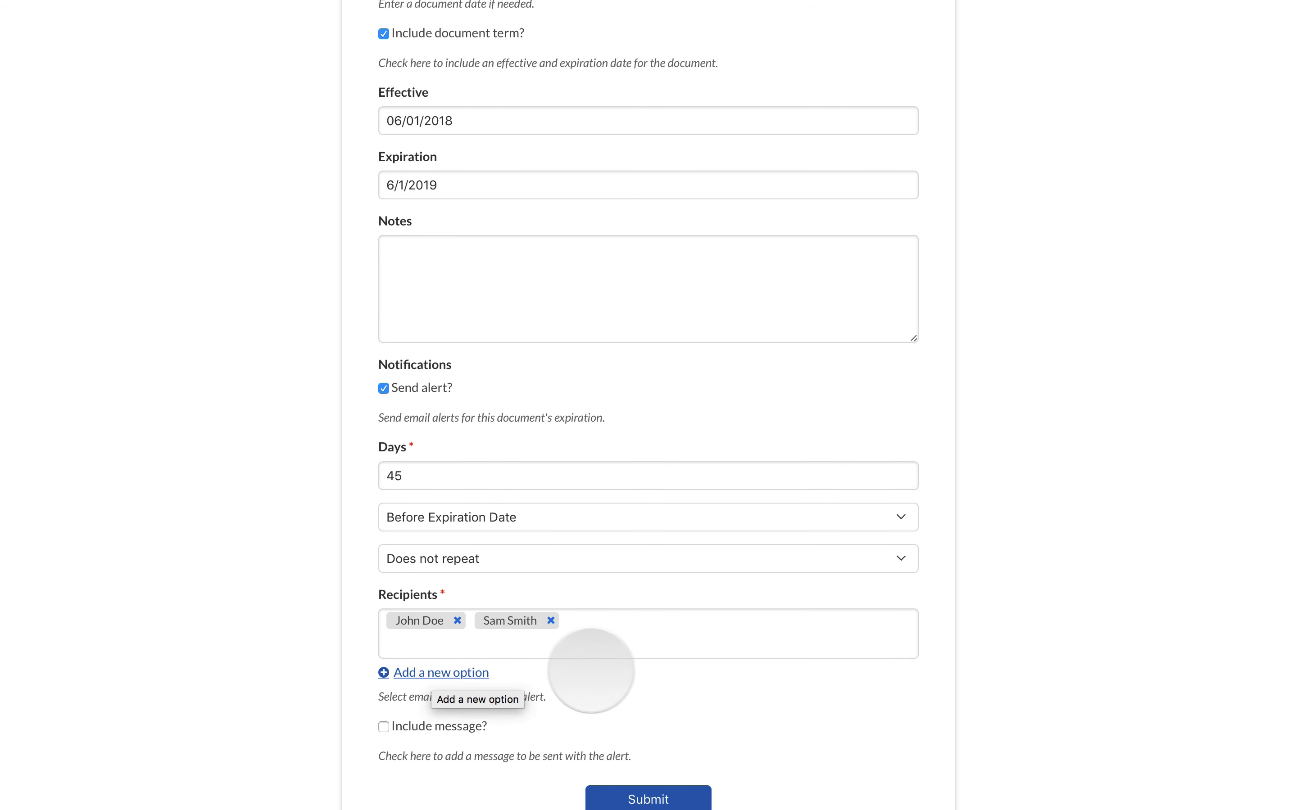
# Step: Dismiss the new-recipient form, add an alert message option, and submit the document
pyautogui.click(441, 673)
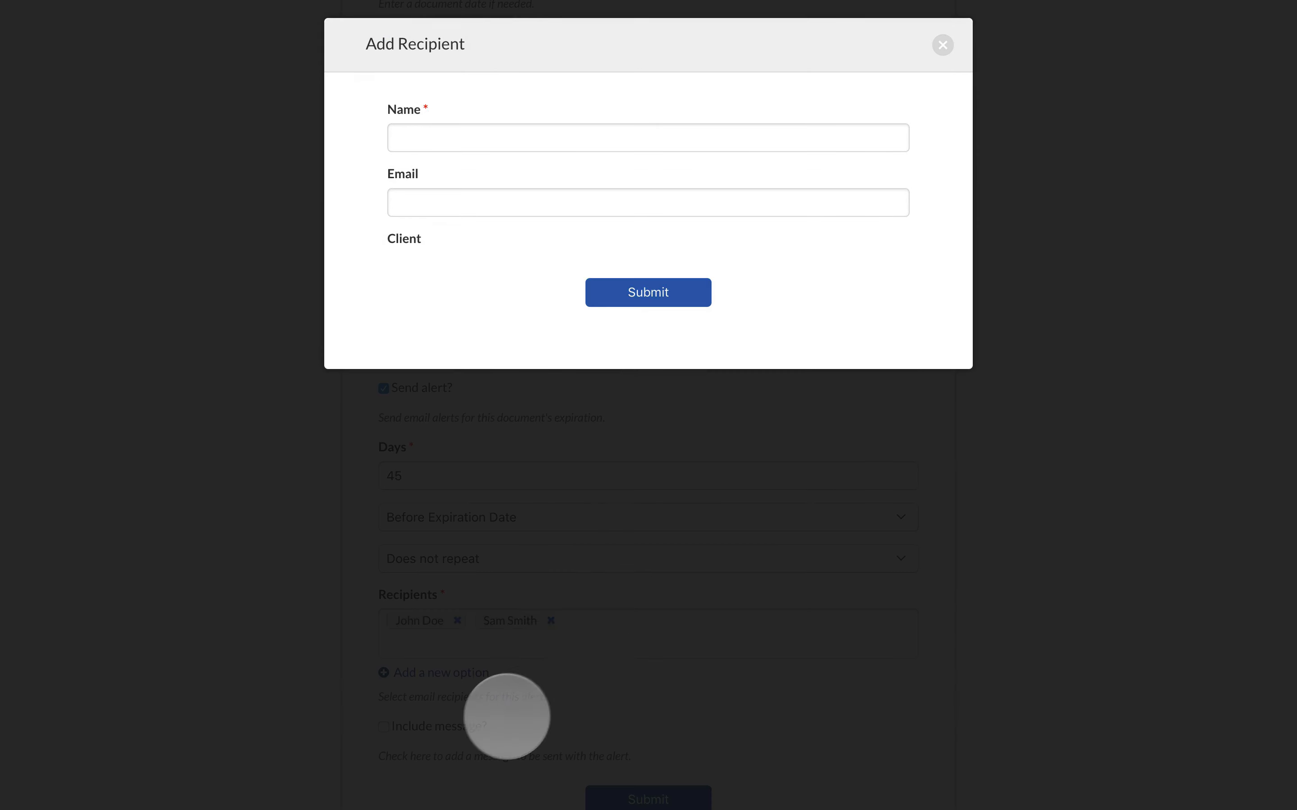
pyautogui.click(942, 45)
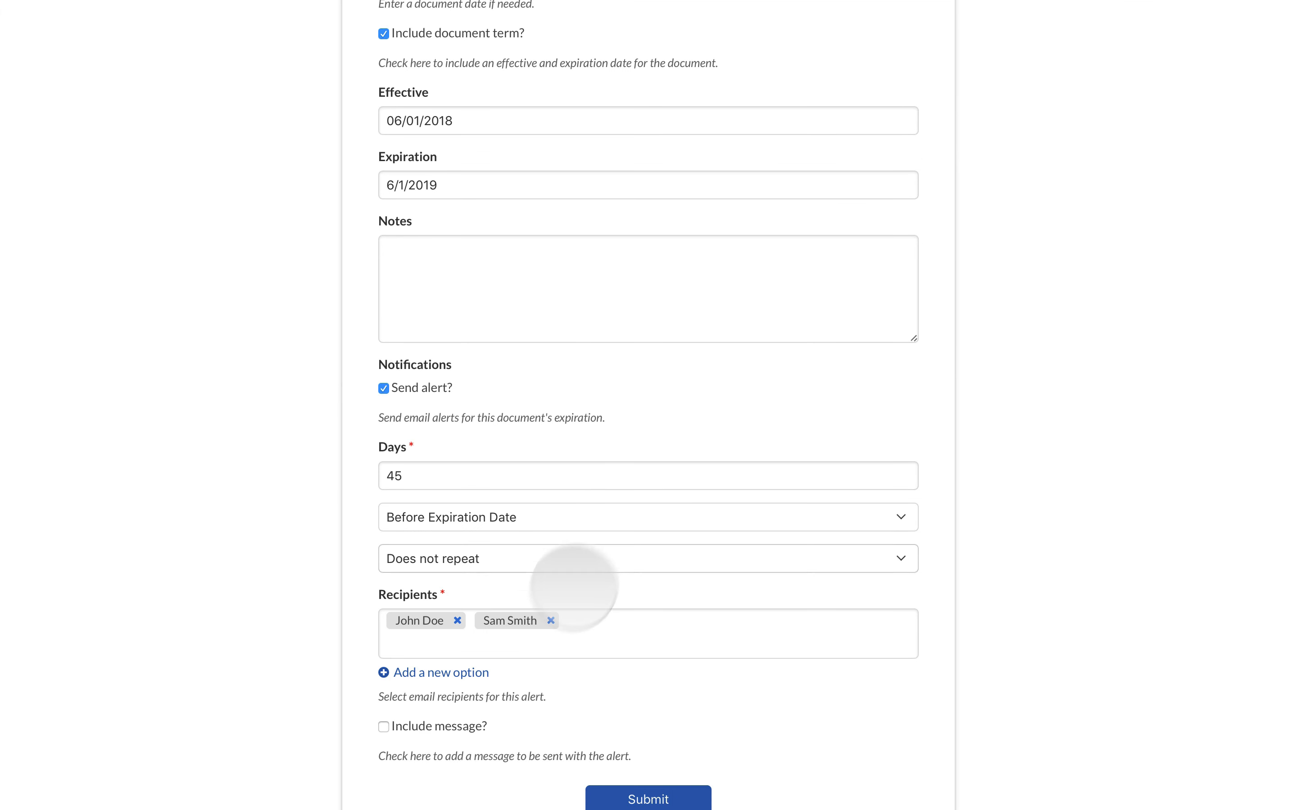
pyautogui.click(383, 726)
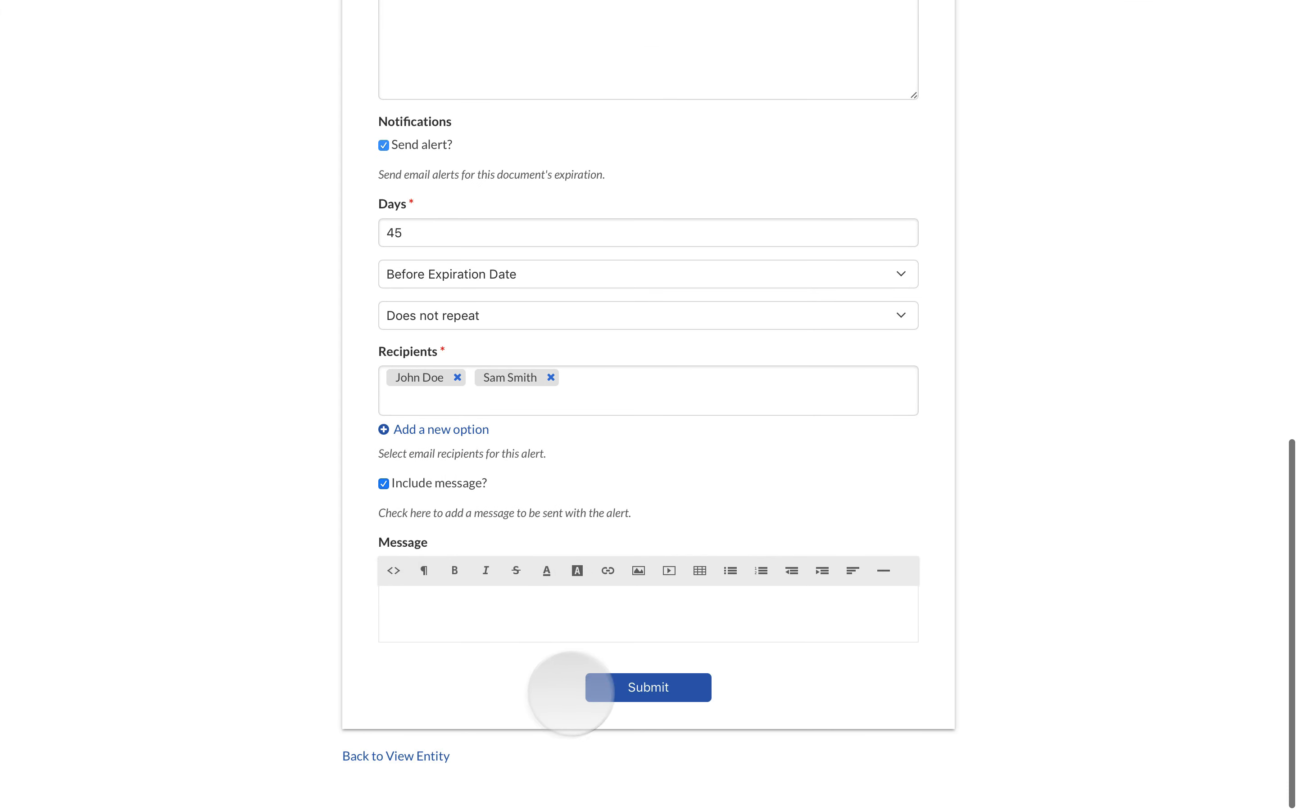
pyautogui.click(383, 484)
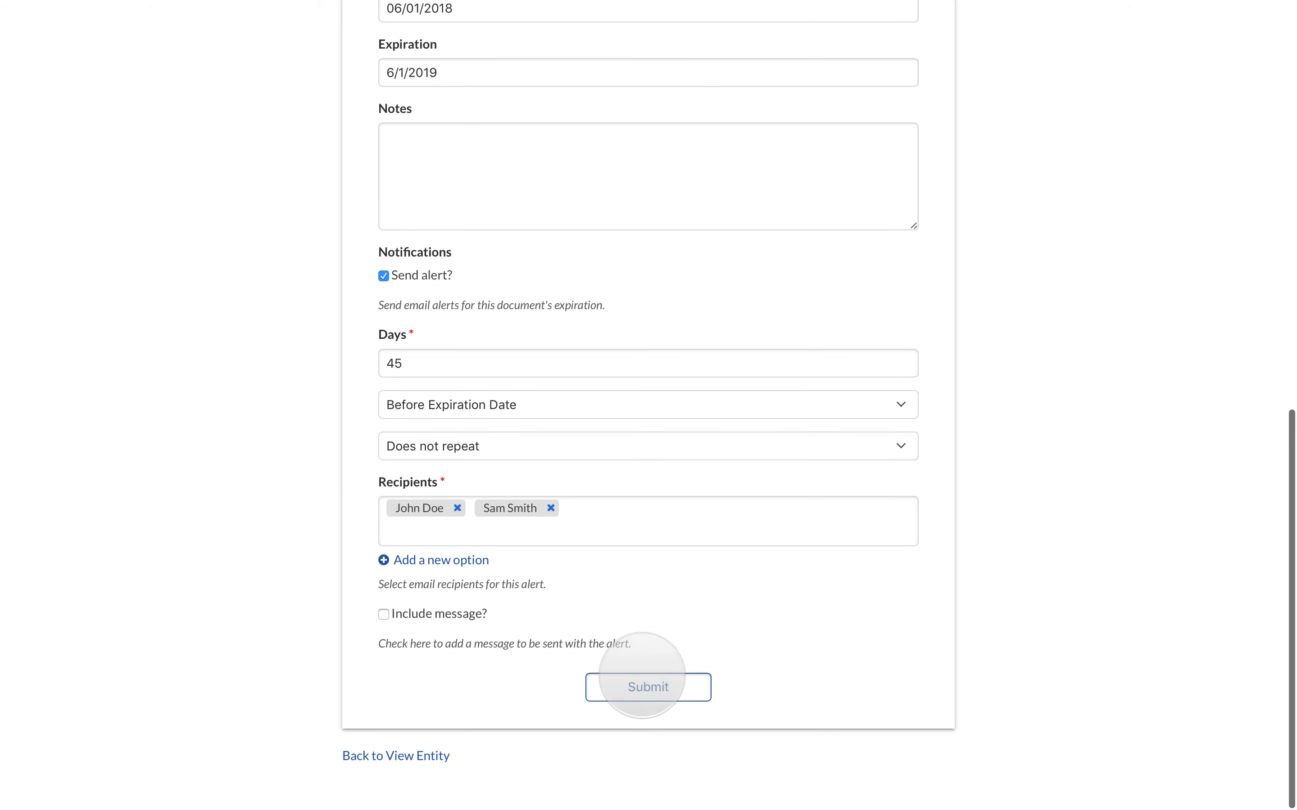